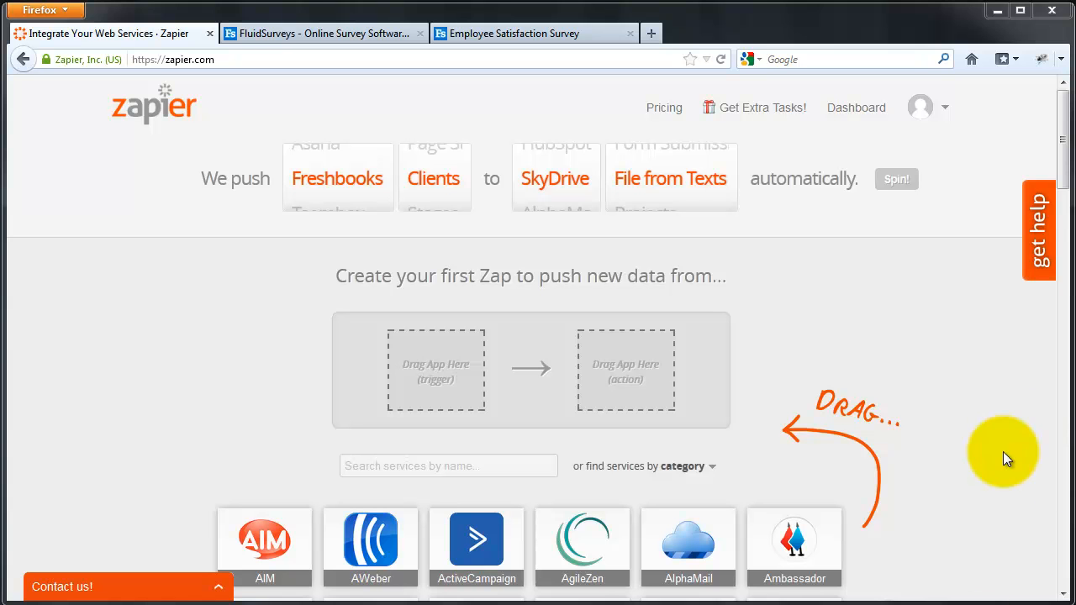
Scroll through the Zapbook directory of supported app icons.
scroll("down", 3)
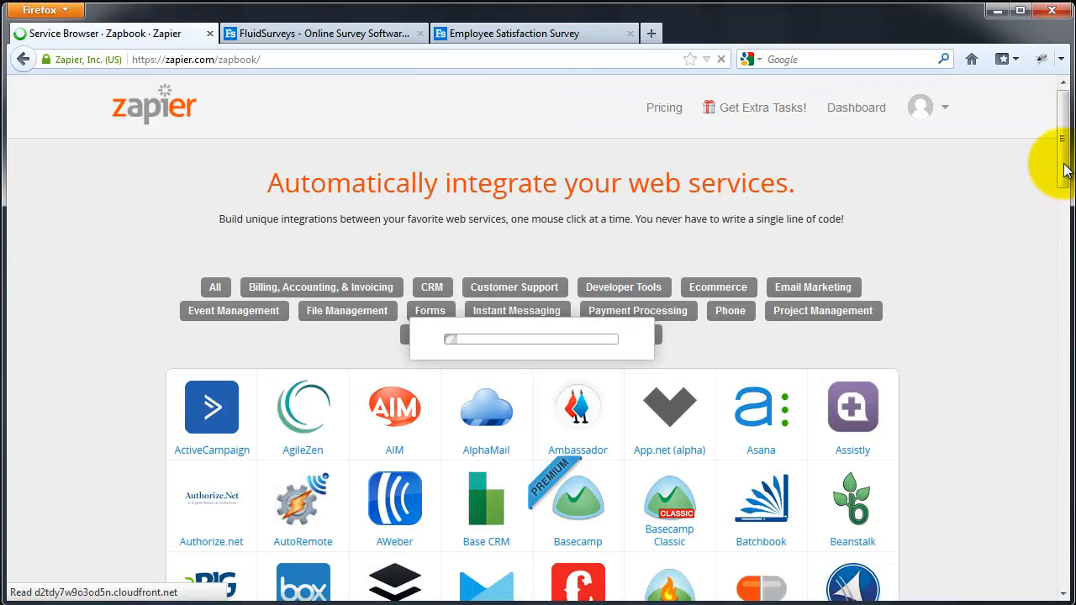
scroll("down", 3)
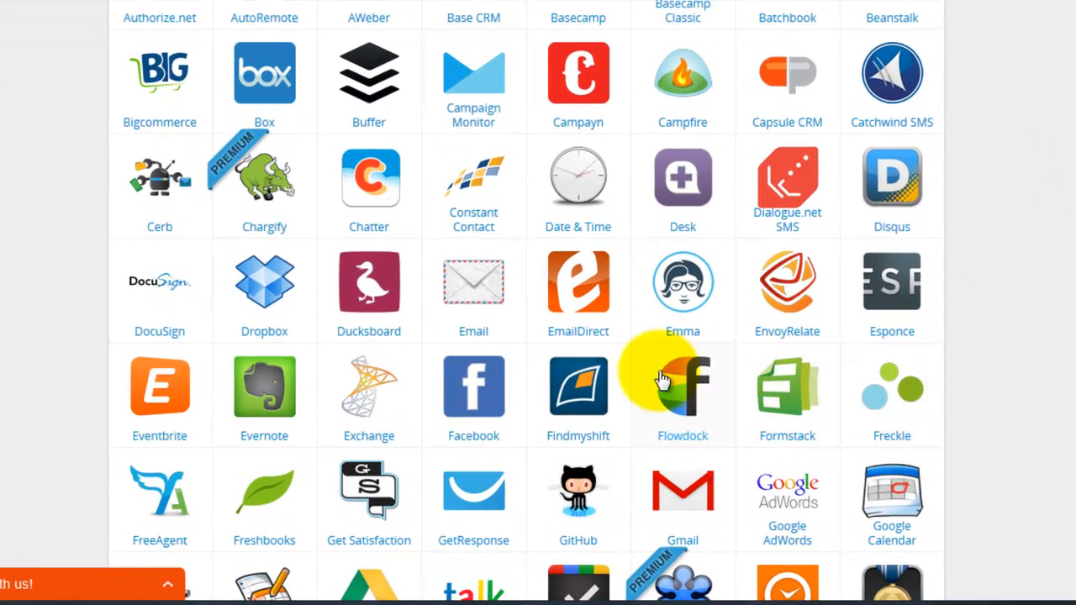
mouse_move(689, 387)
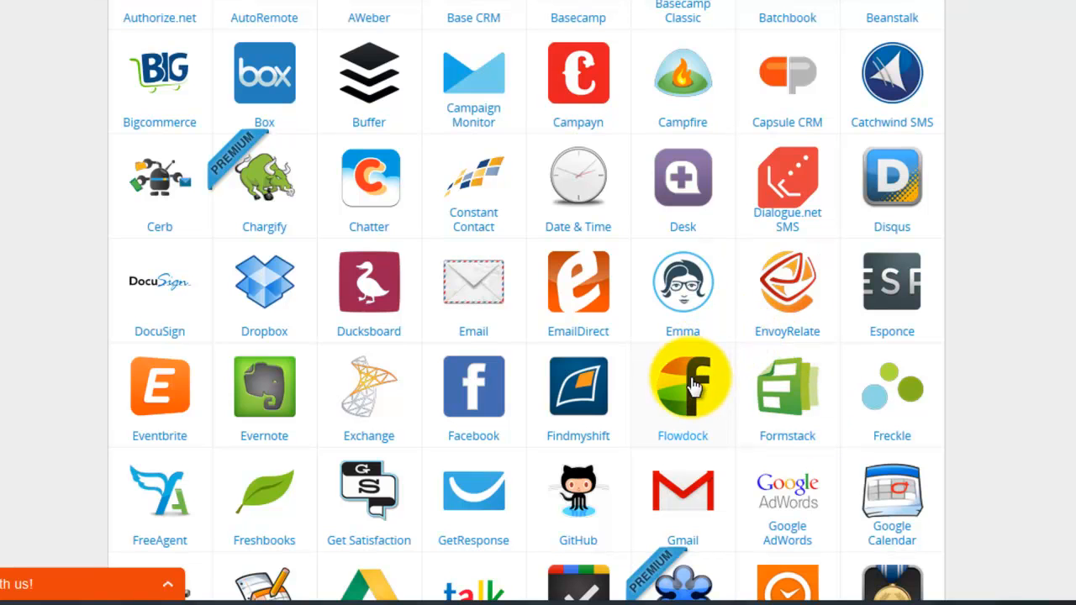
mouse_move(995, 378)
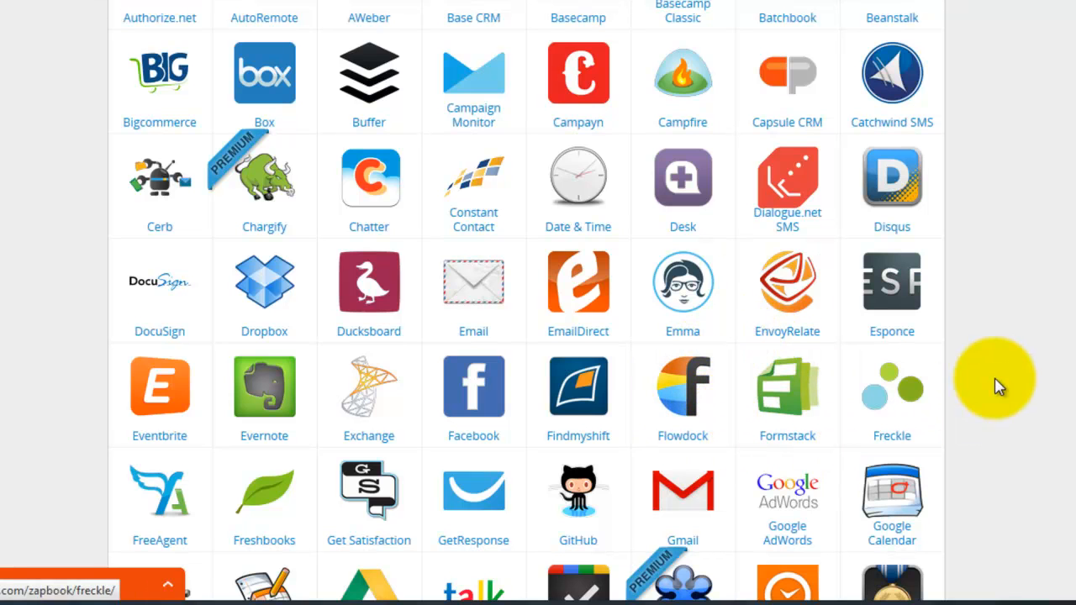
mouse_move(990, 385)
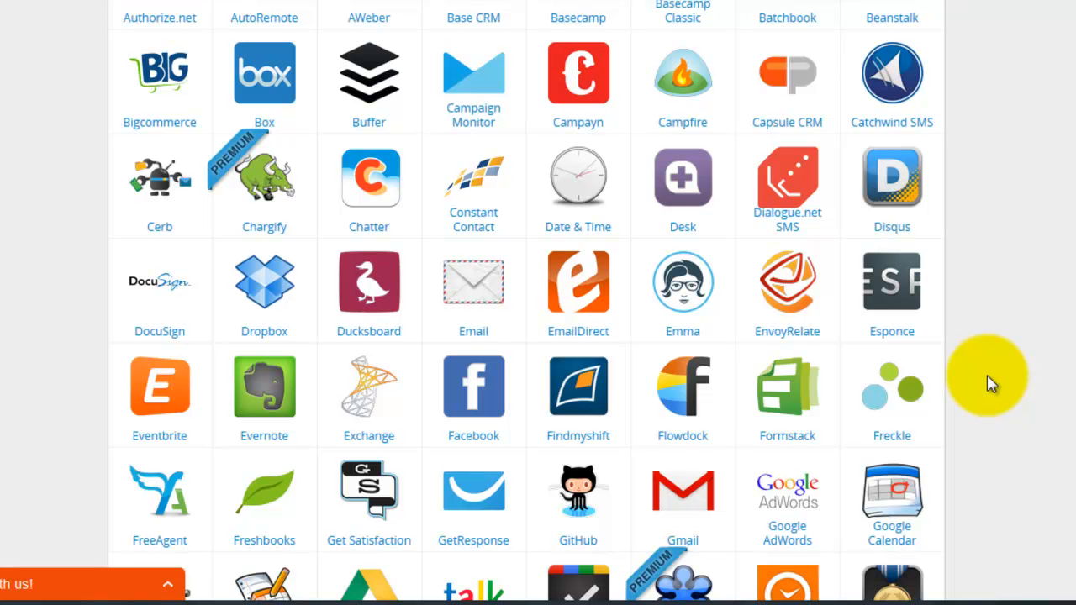
scroll("up", 3)
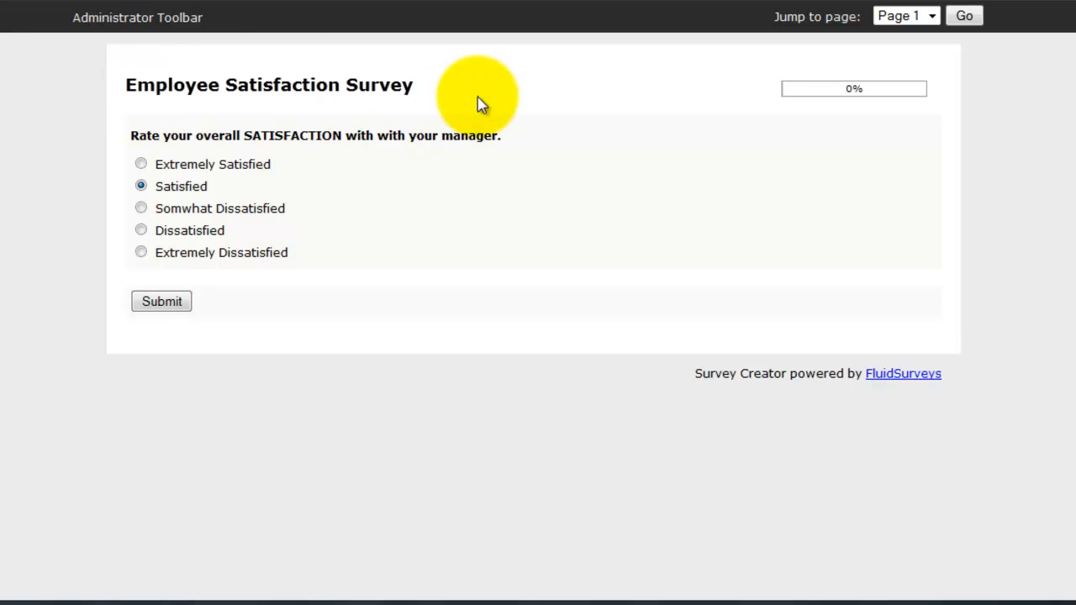
mouse_move(484, 160)
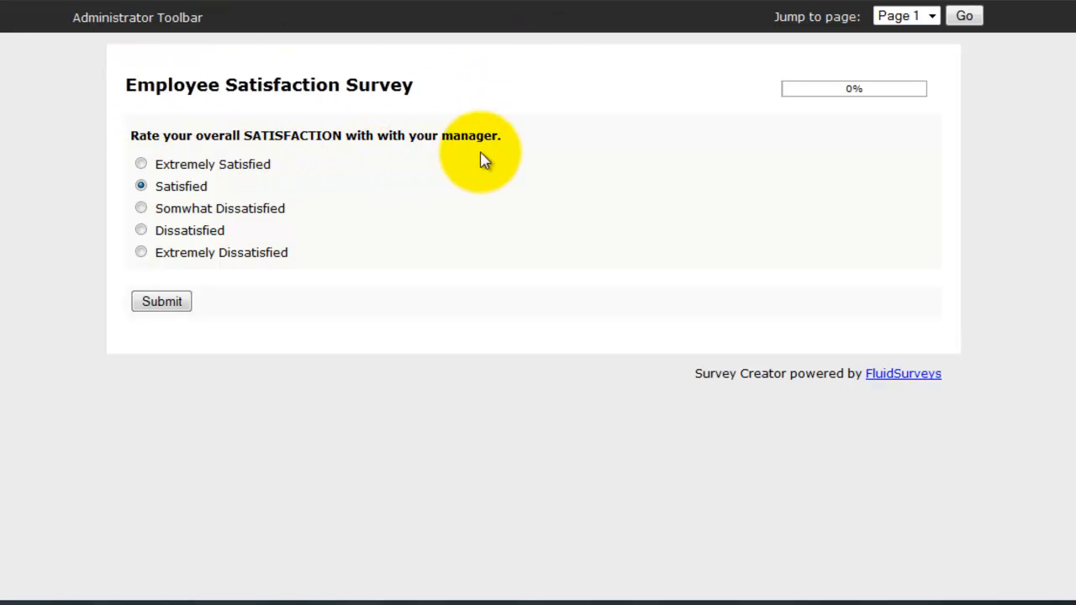
mouse_move(126, 255)
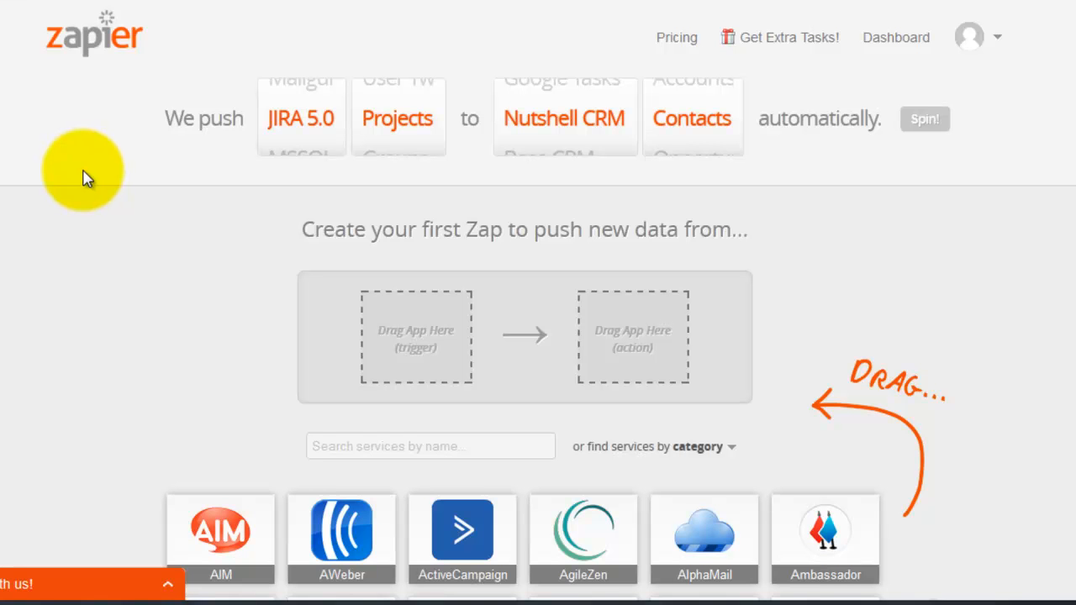
mouse_move(91, 208)
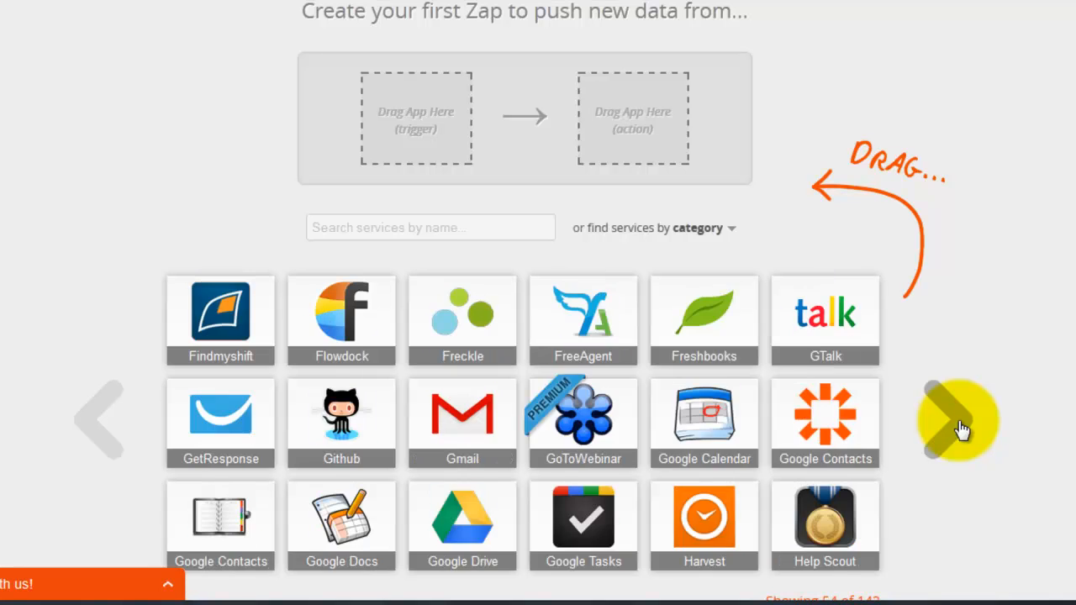
Create a zap with a Web Hook Catch Hook trigger and a Phone Send SMS action.
left_click(956, 420)
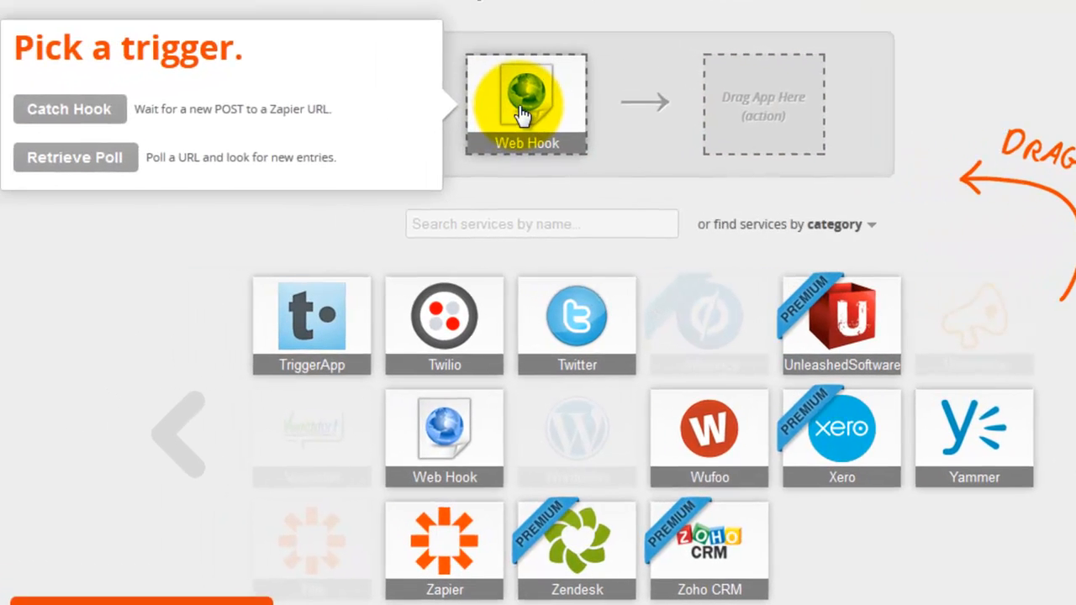
left_click(70, 107)
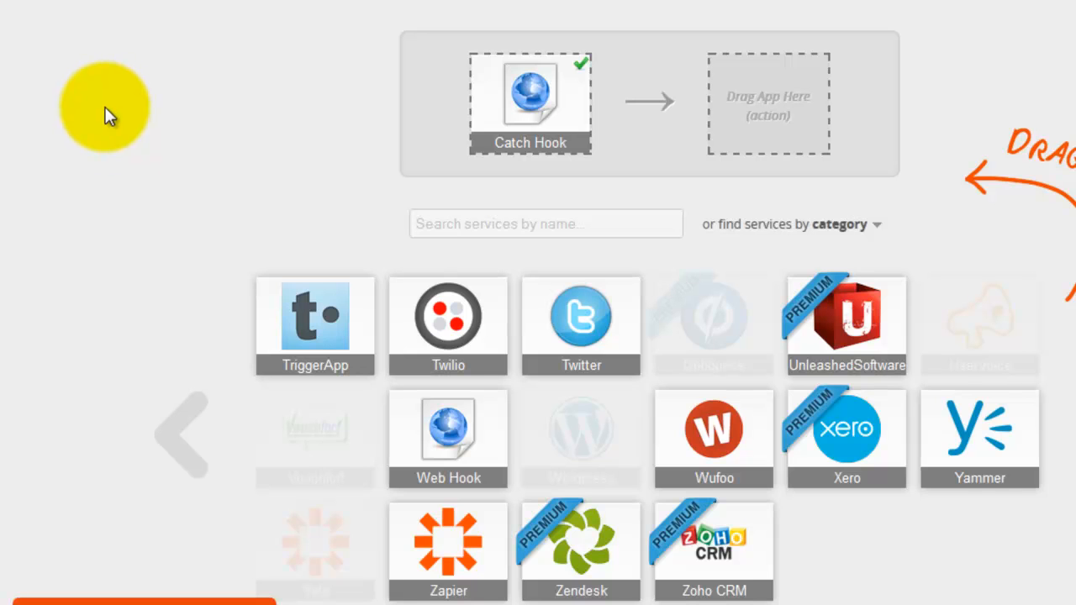
left_click(182, 428)
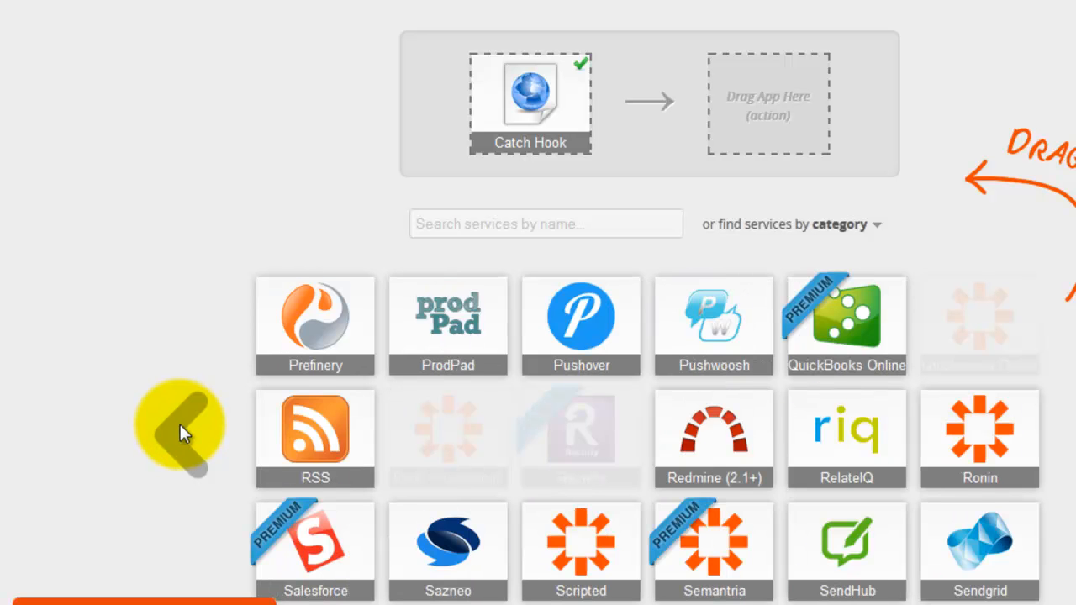
left_click(182, 429)
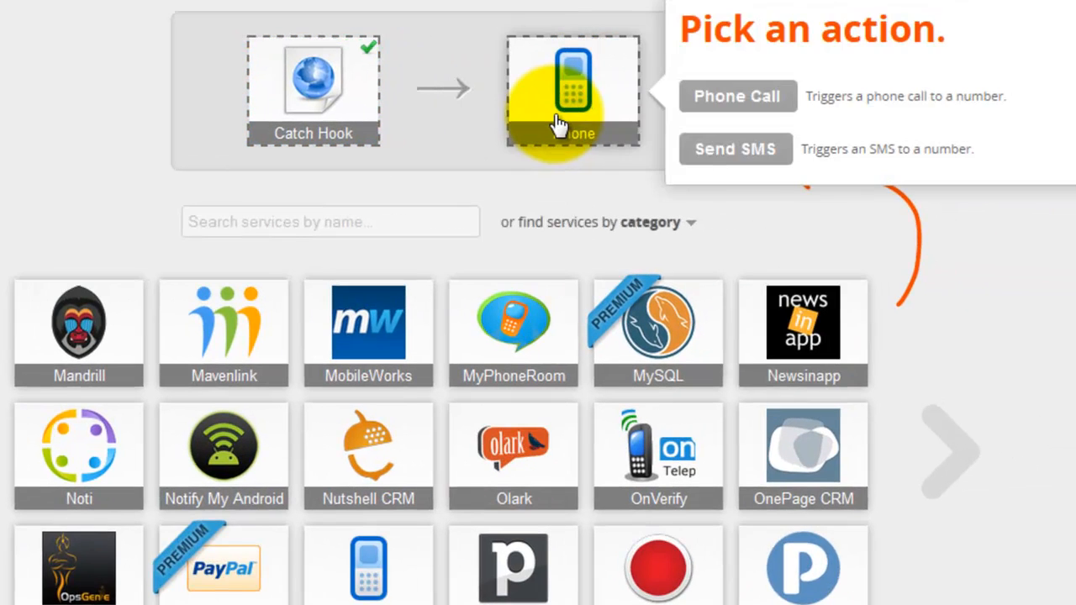
left_click(735, 148)
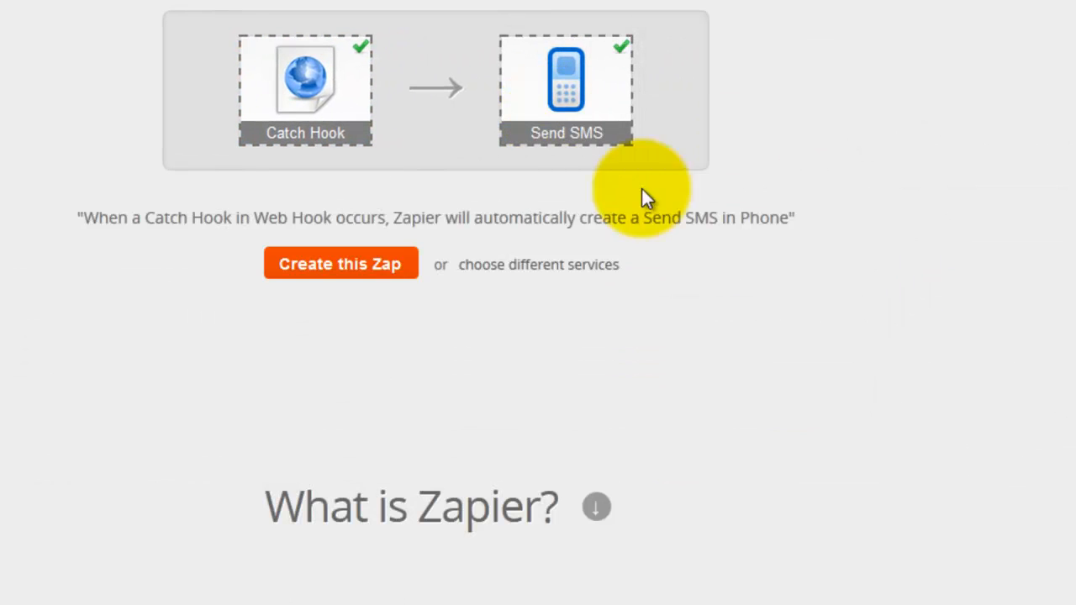
left_click(340, 262)
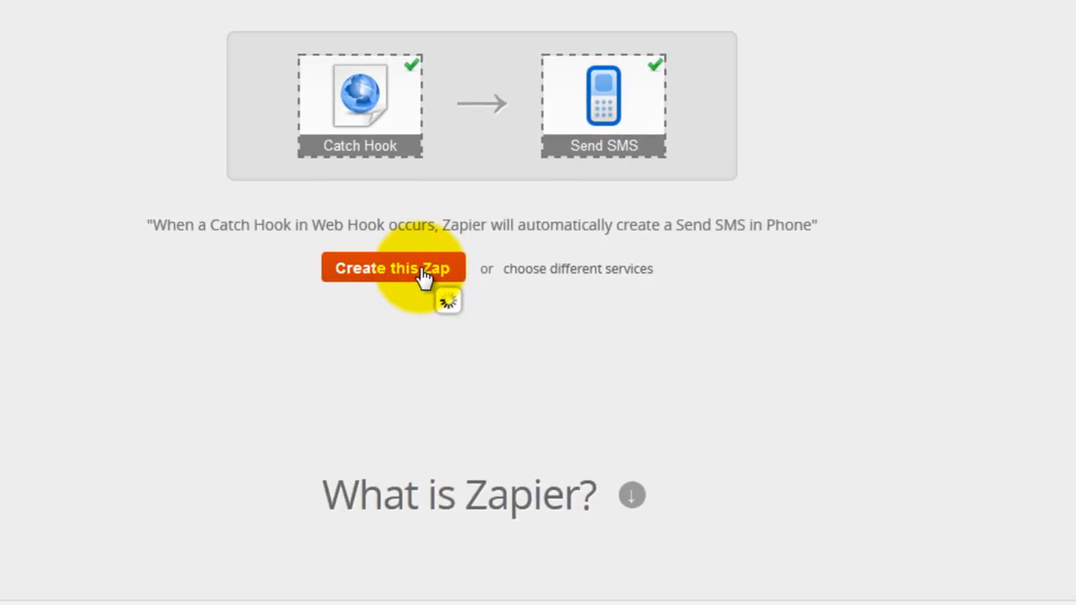
Use the Phone account for the zap and select the whole webhook catch URL for copying.
left_click(393, 269)
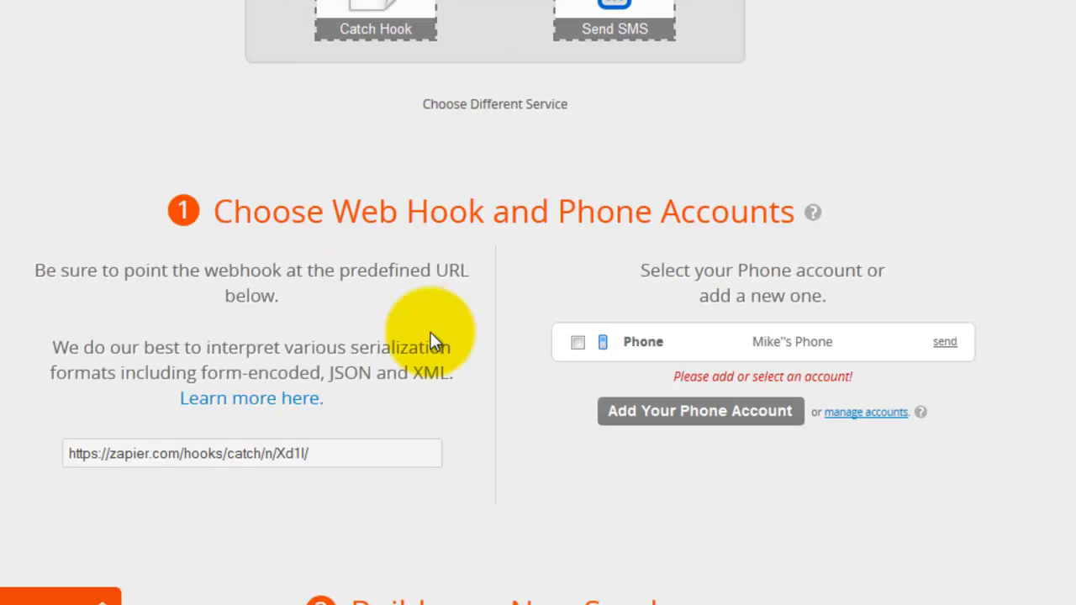
left_click(578, 342)
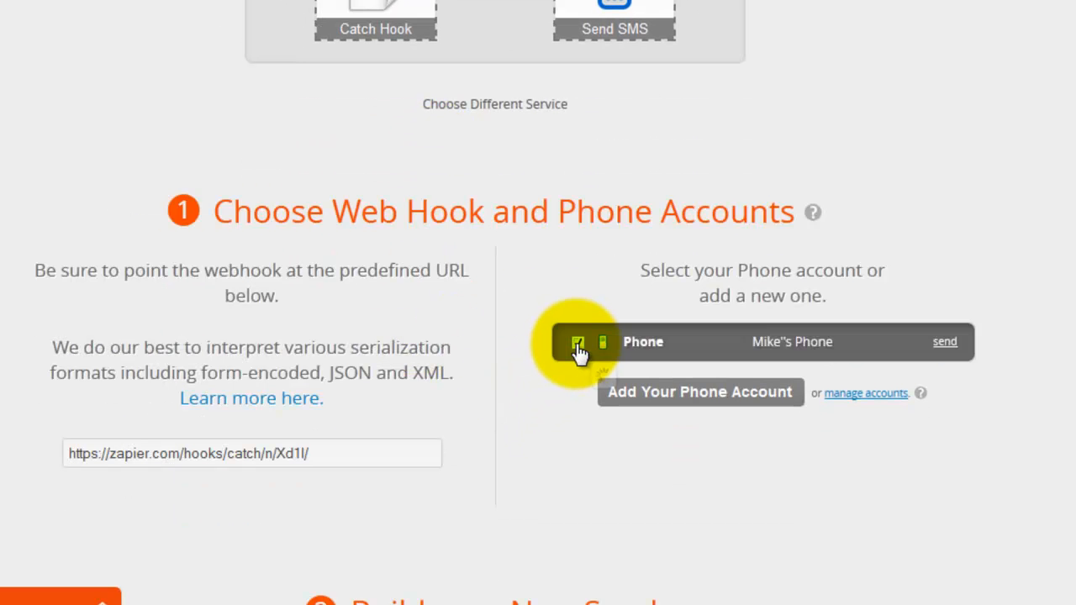
left_click(578, 343)
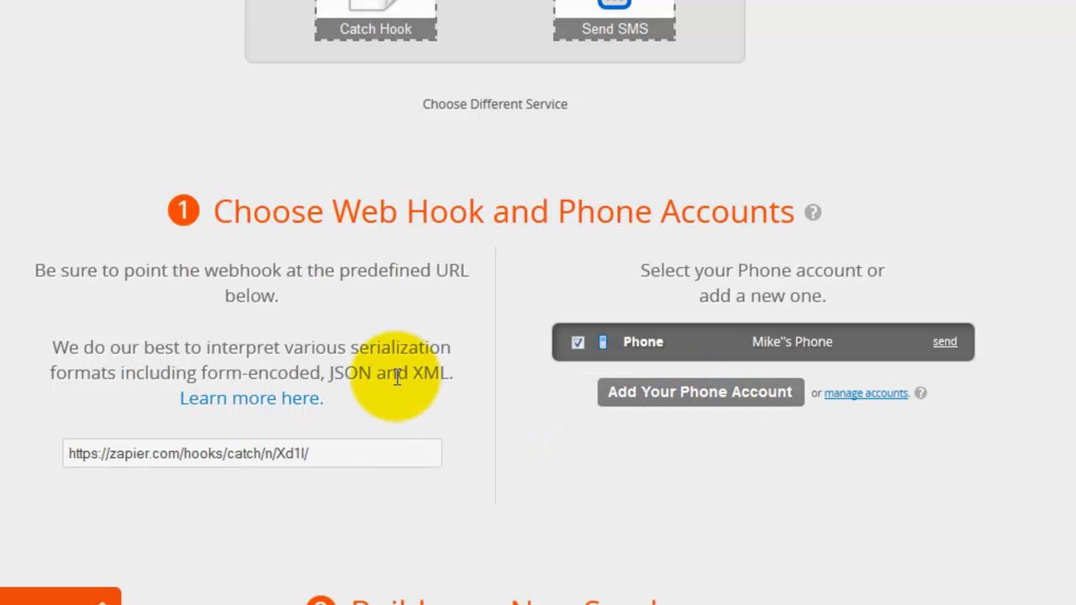
triple_click(253, 454)
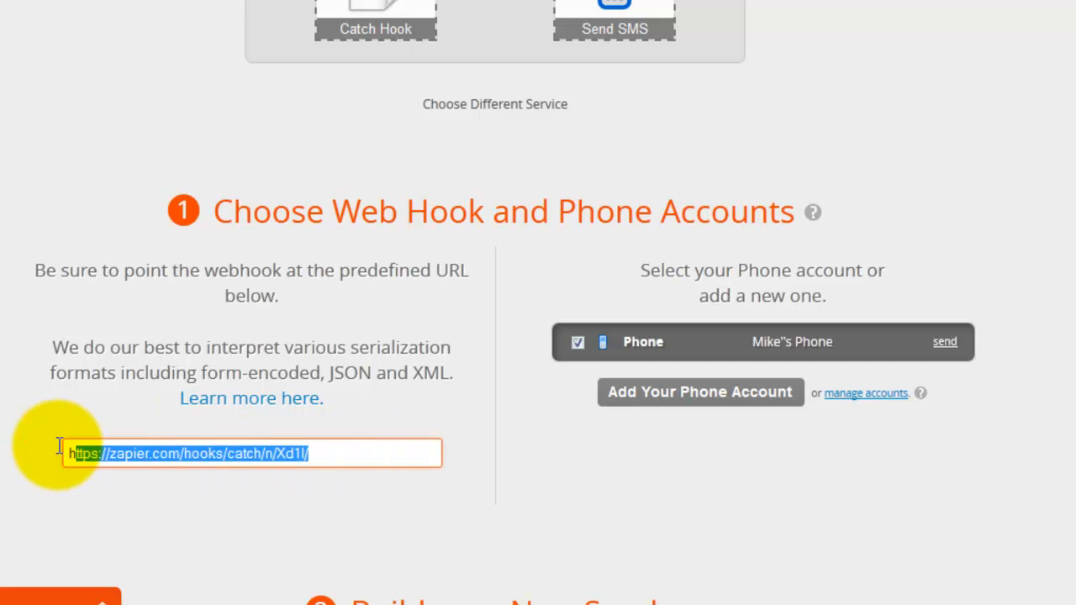
mouse_move(451, 400)
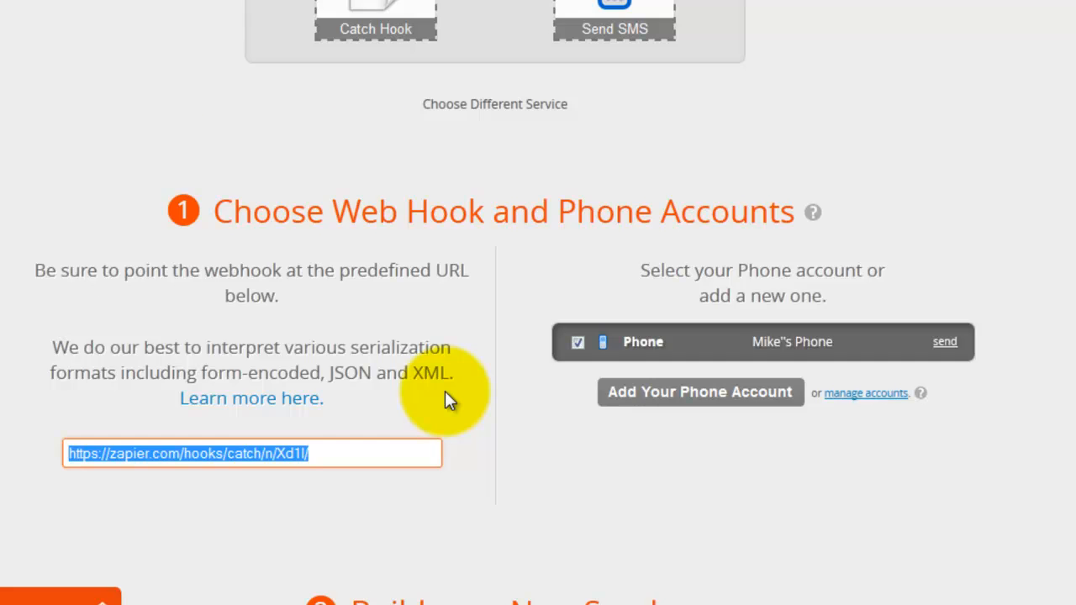
scroll("down", 3)
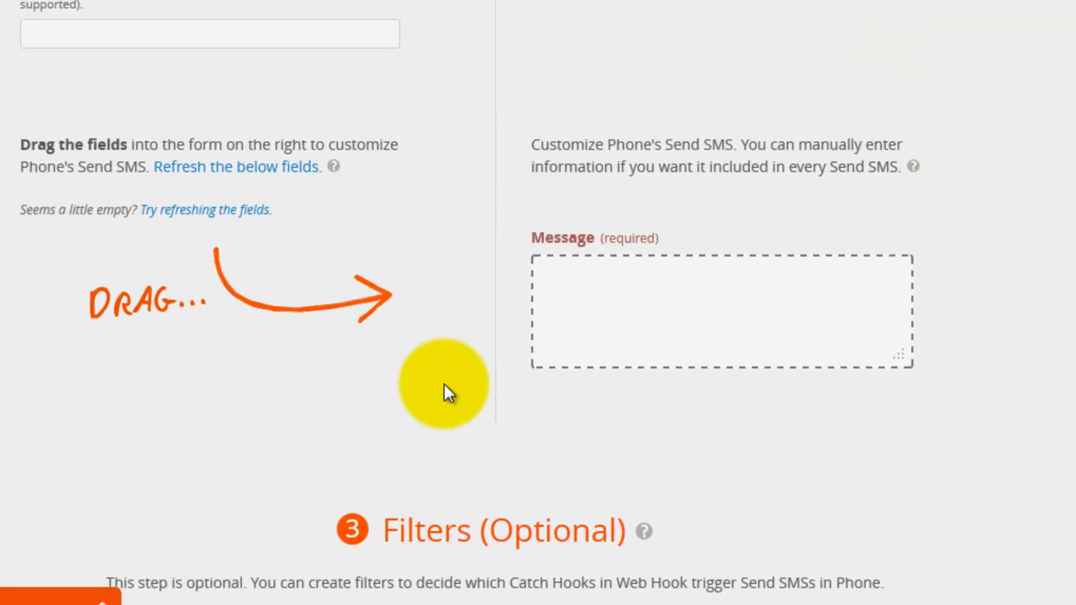
mouse_move(367, 470)
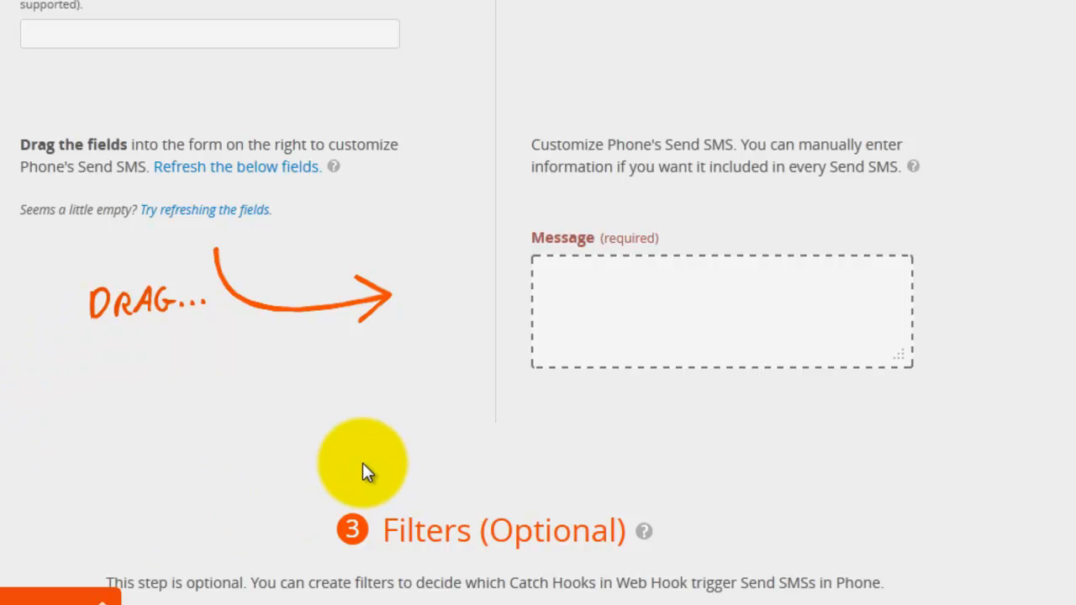
mouse_move(292, 491)
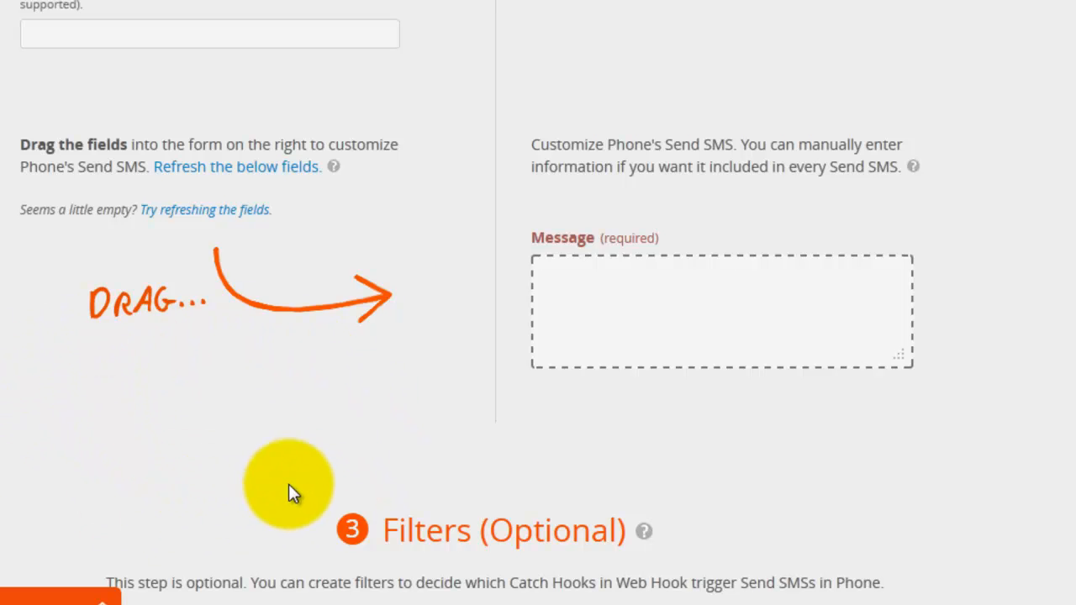
mouse_move(202, 362)
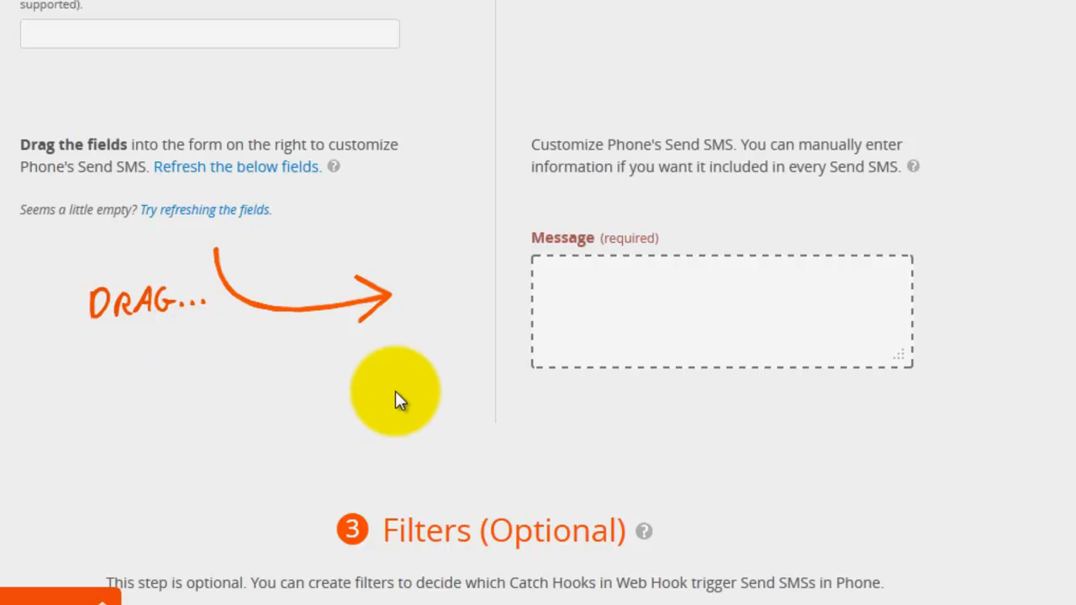
mouse_move(373, 377)
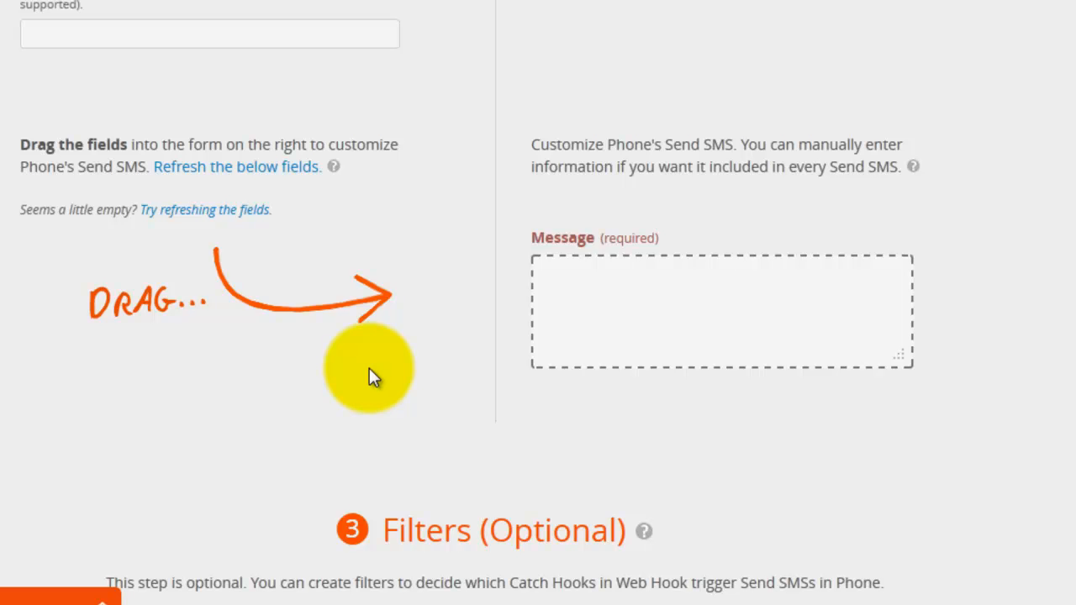
mouse_move(479, 387)
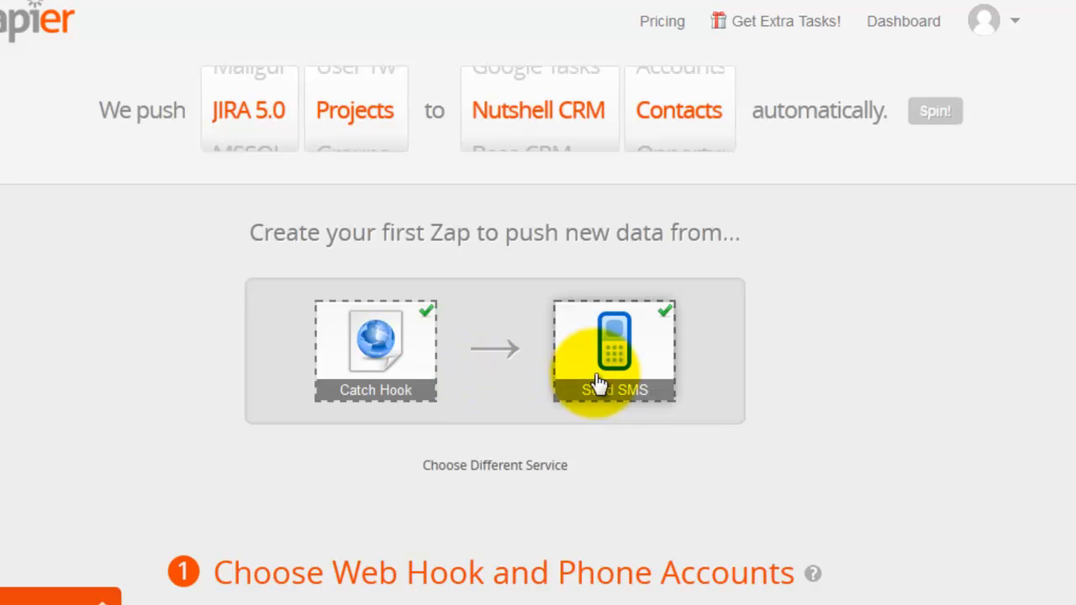
mouse_move(902, 20)
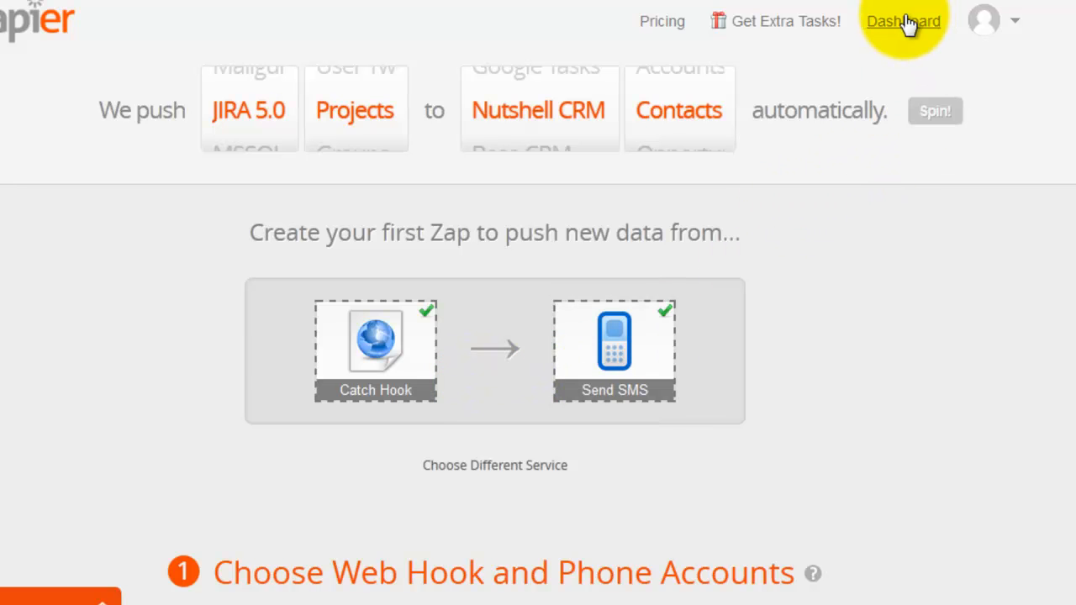
Reach the survey's Publish settings and show Other Options with the Webhook URL field.
left_click(903, 20)
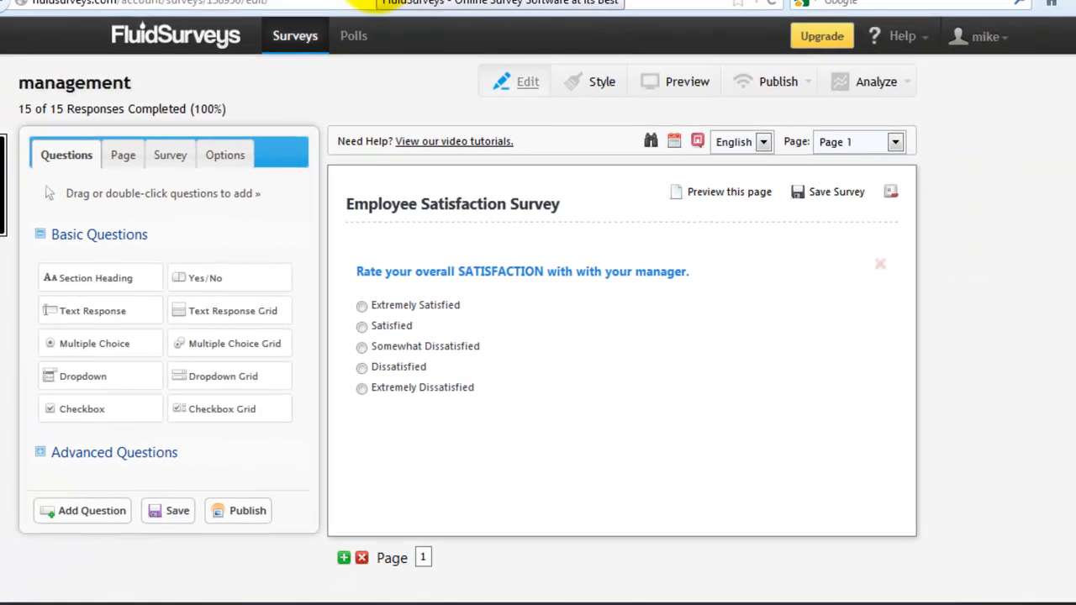
mouse_move(361, 88)
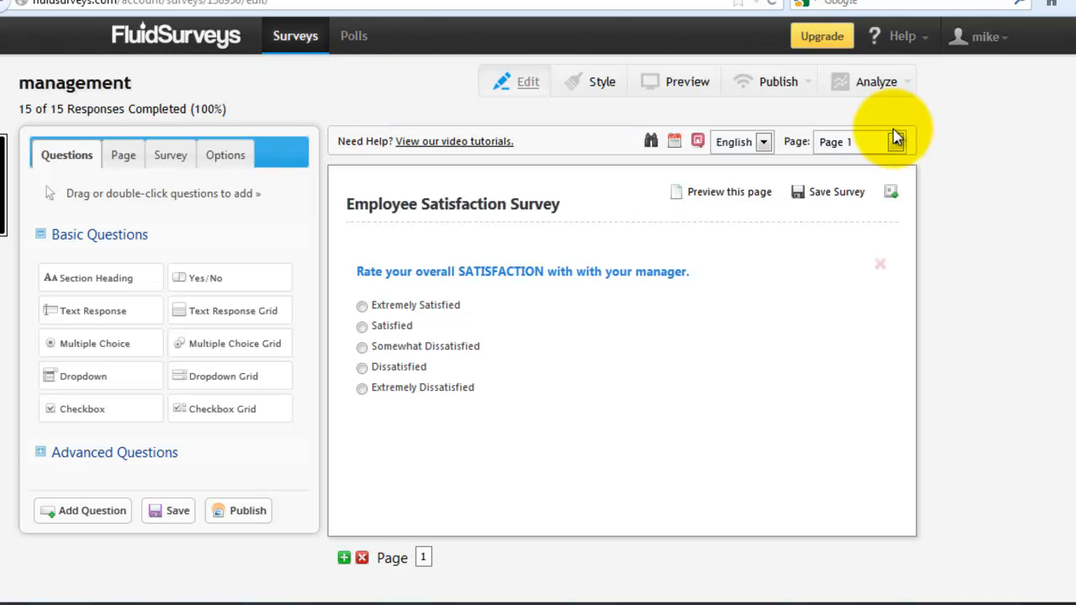
left_click(777, 80)
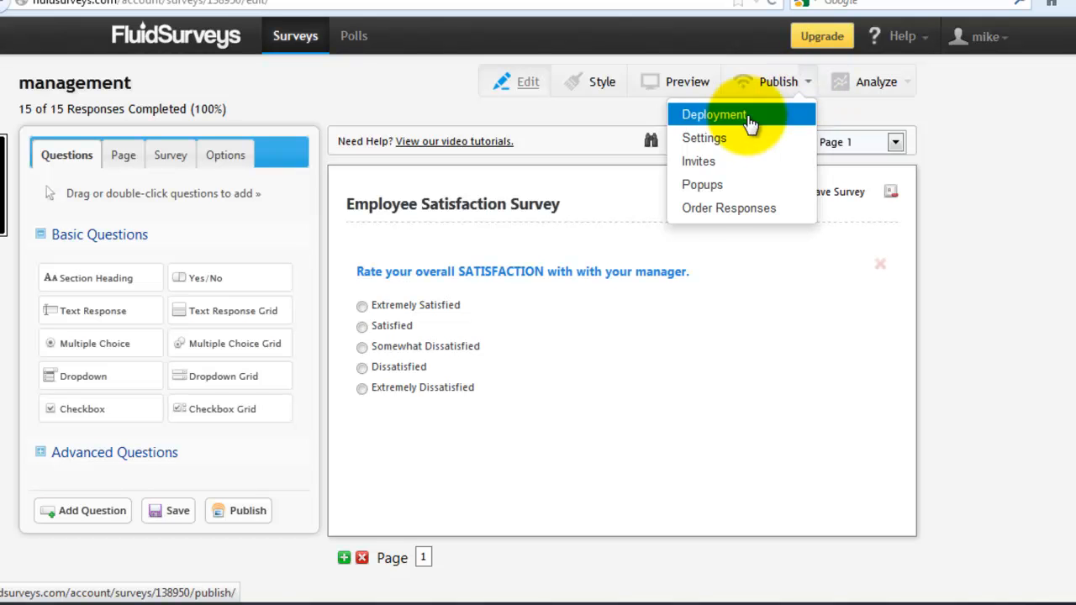
left_click(713, 114)
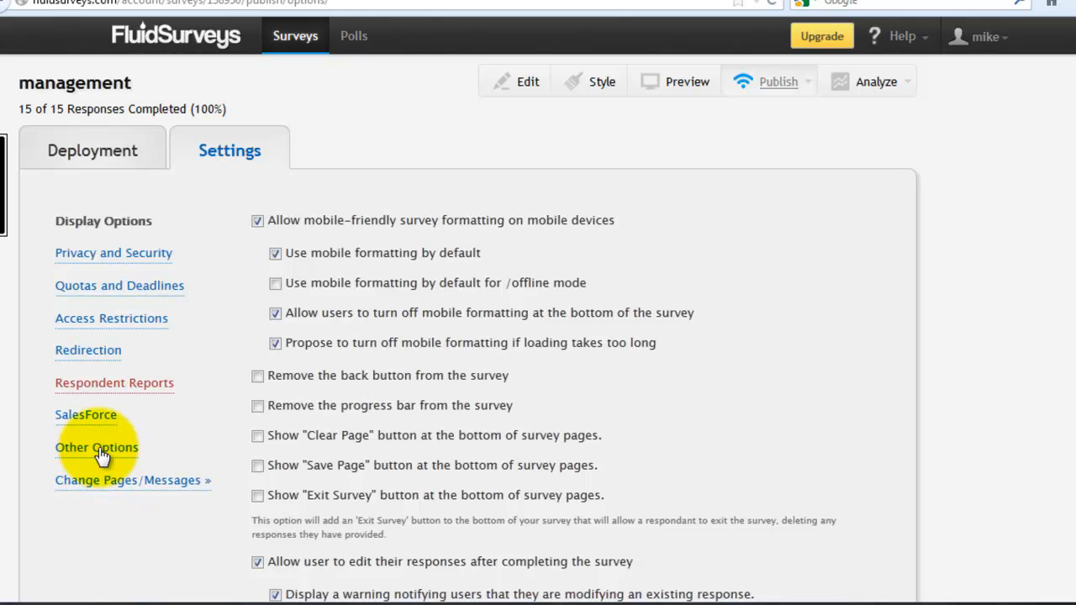
left_click(97, 447)
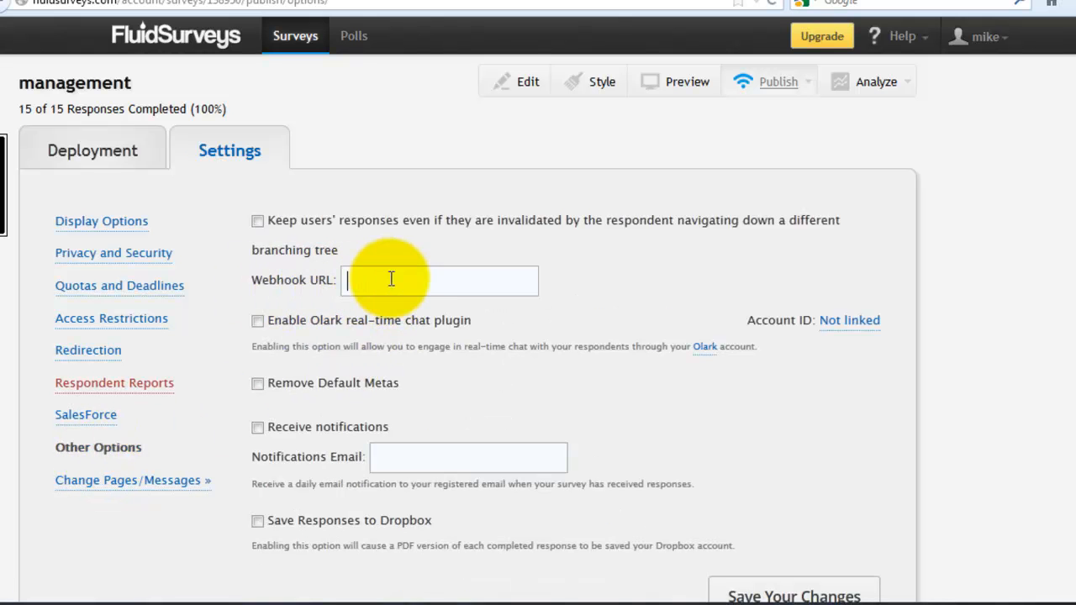
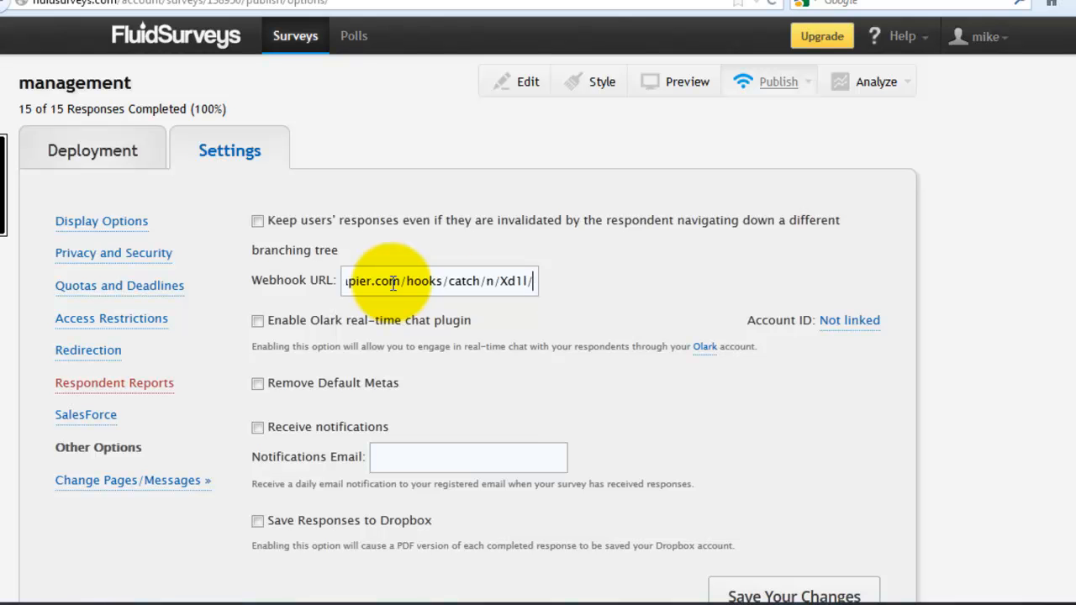
scroll("down", 3)
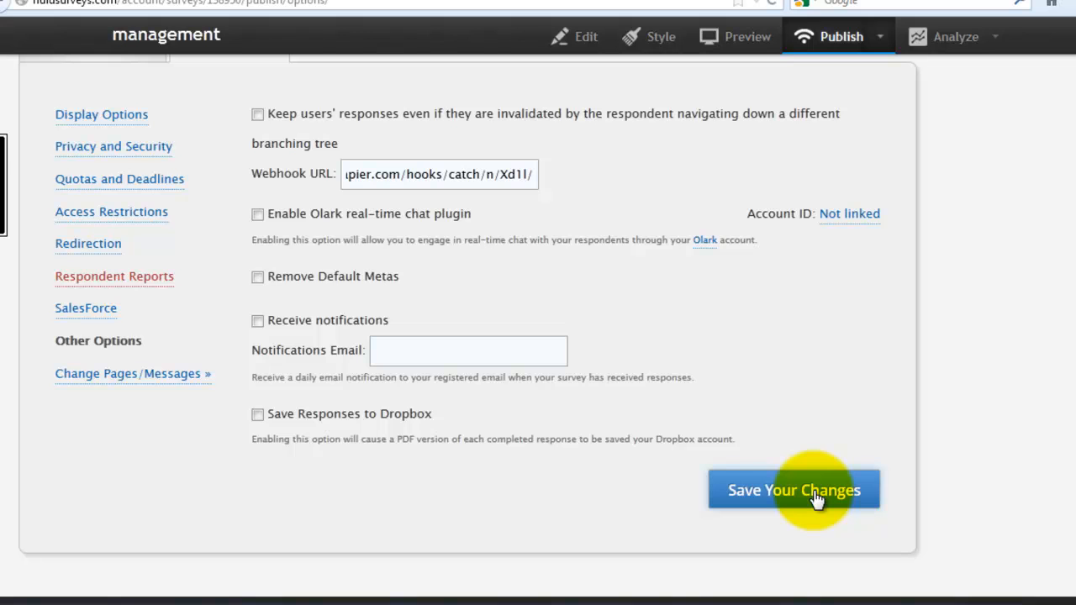
left_click(794, 491)
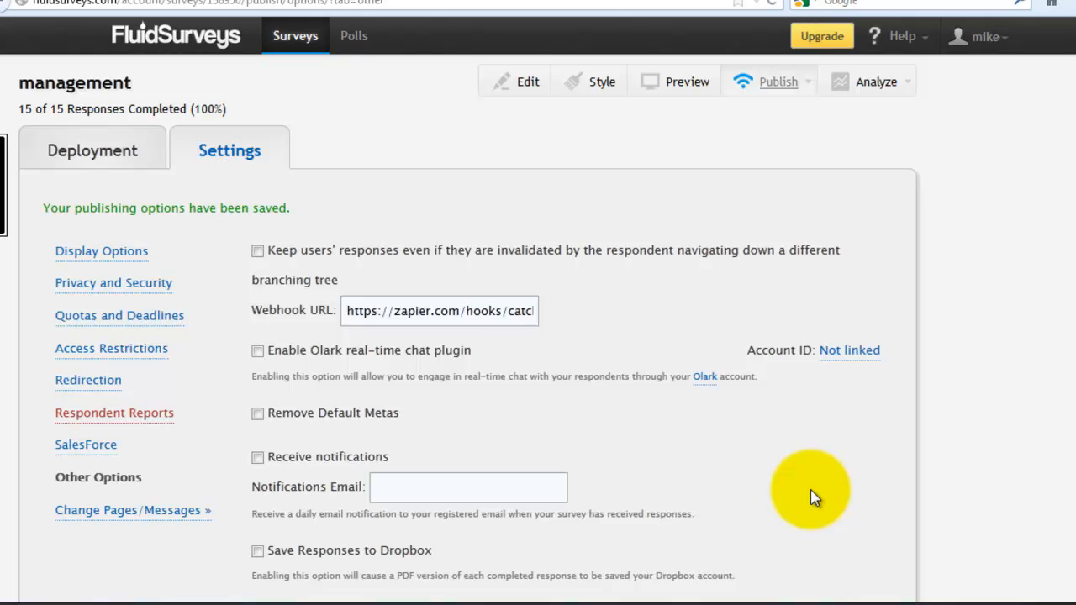
mouse_move(630, 126)
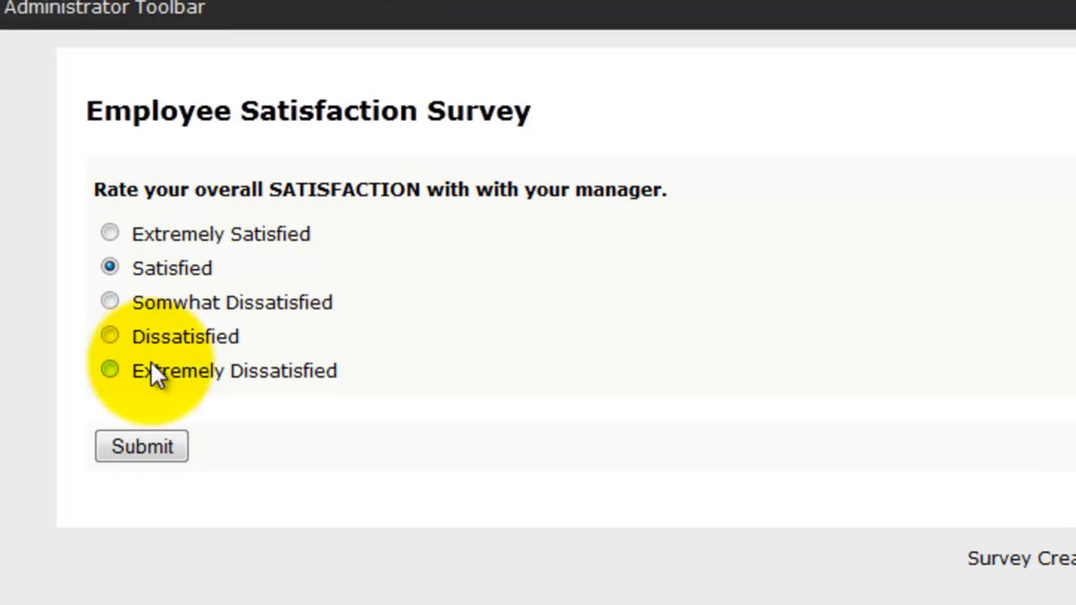
Submit a survey response rating manager satisfaction Extremely Satisfied.
left_click(110, 232)
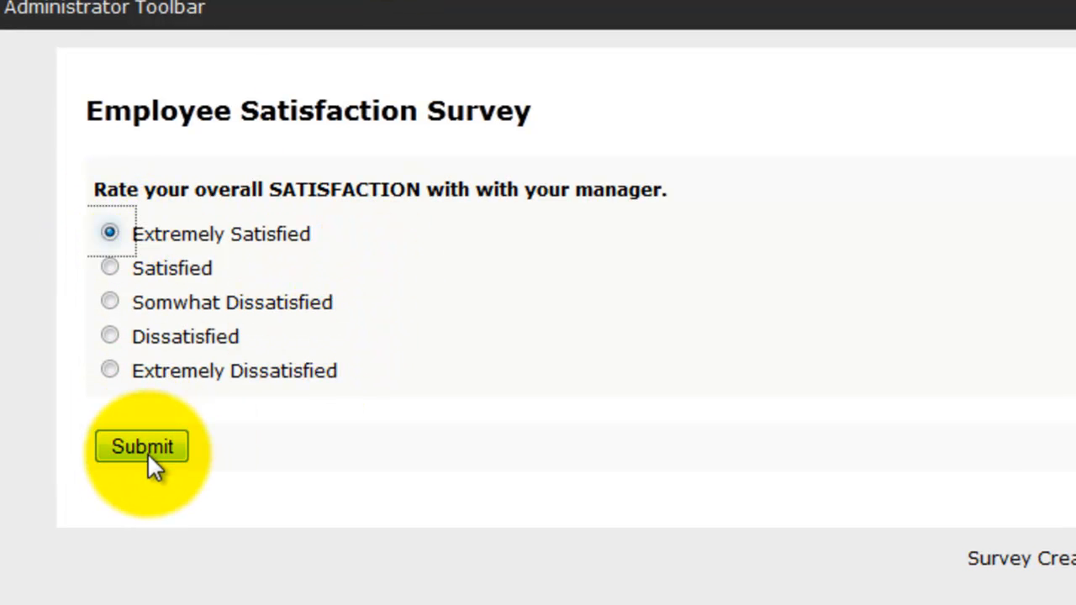
left_click(141, 447)
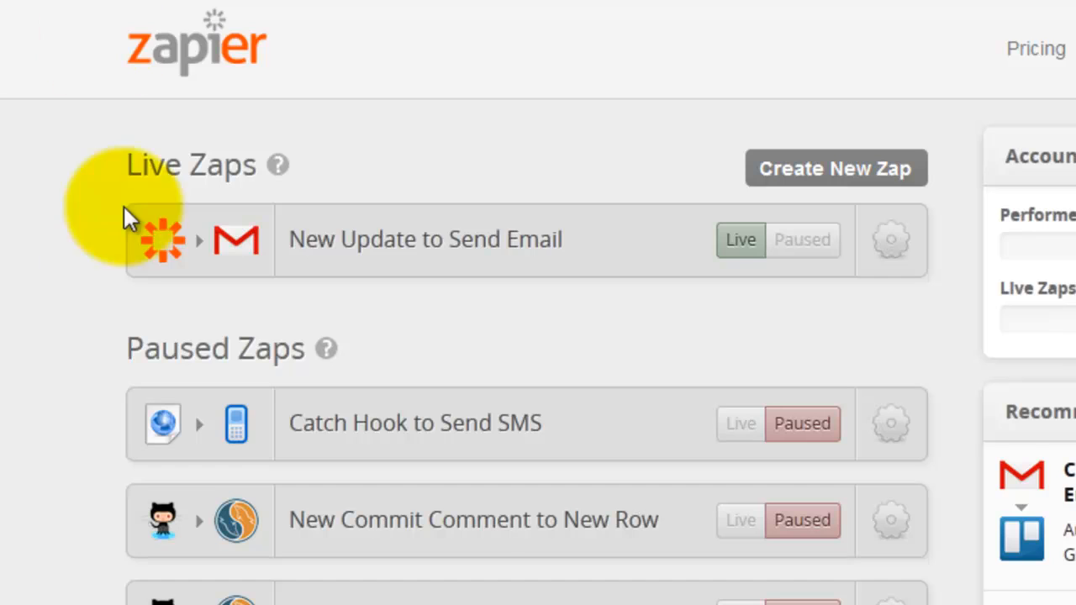
Edit the unfinished Catch Hook to Send SMS zap from the dashboard.
scroll("down", 3)
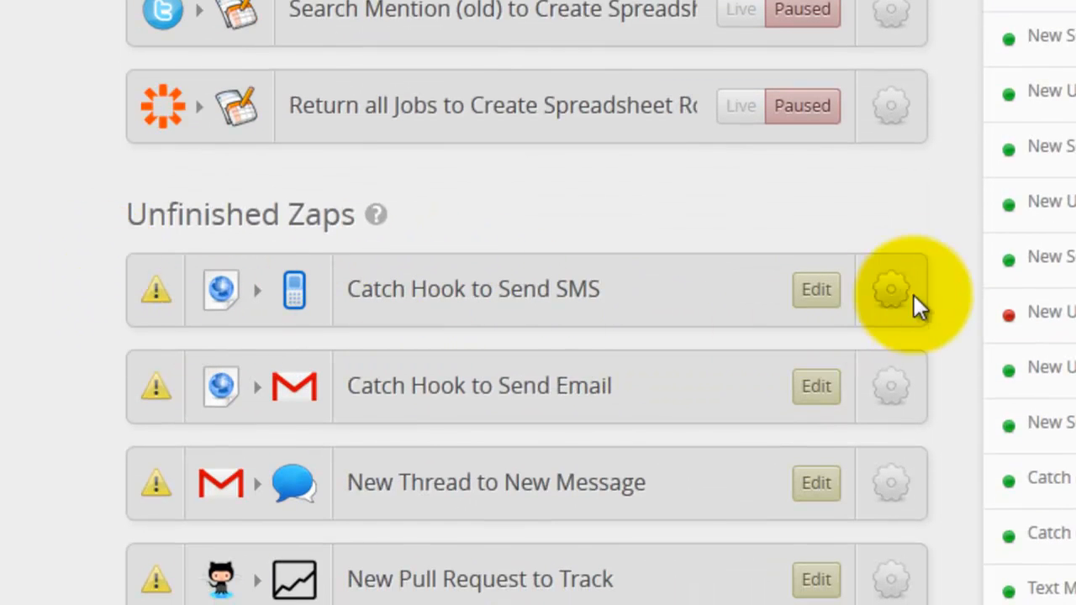
mouse_move(815, 289)
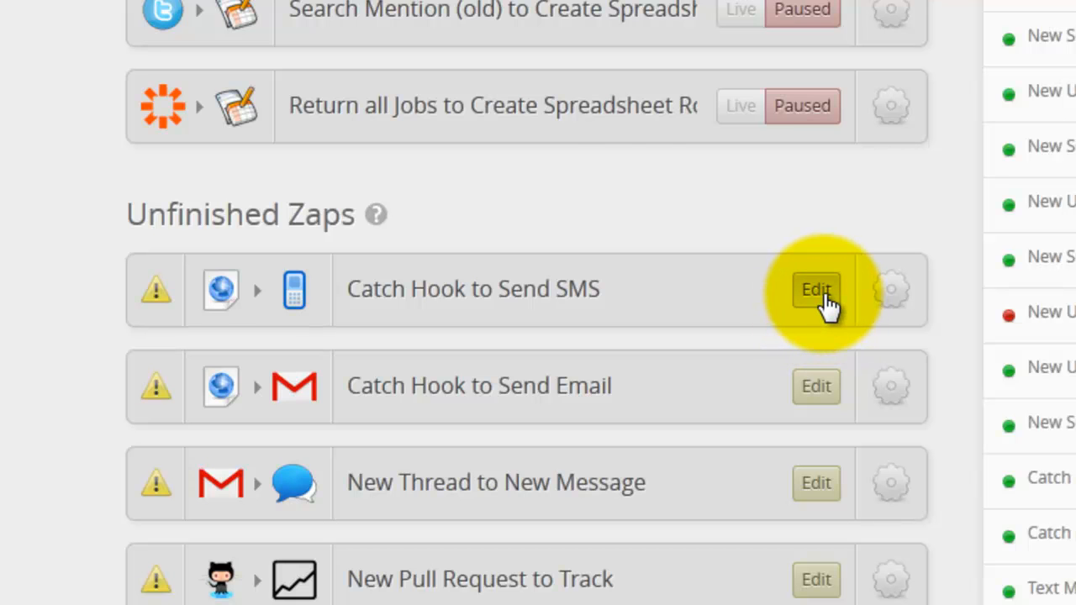
left_click(814, 290)
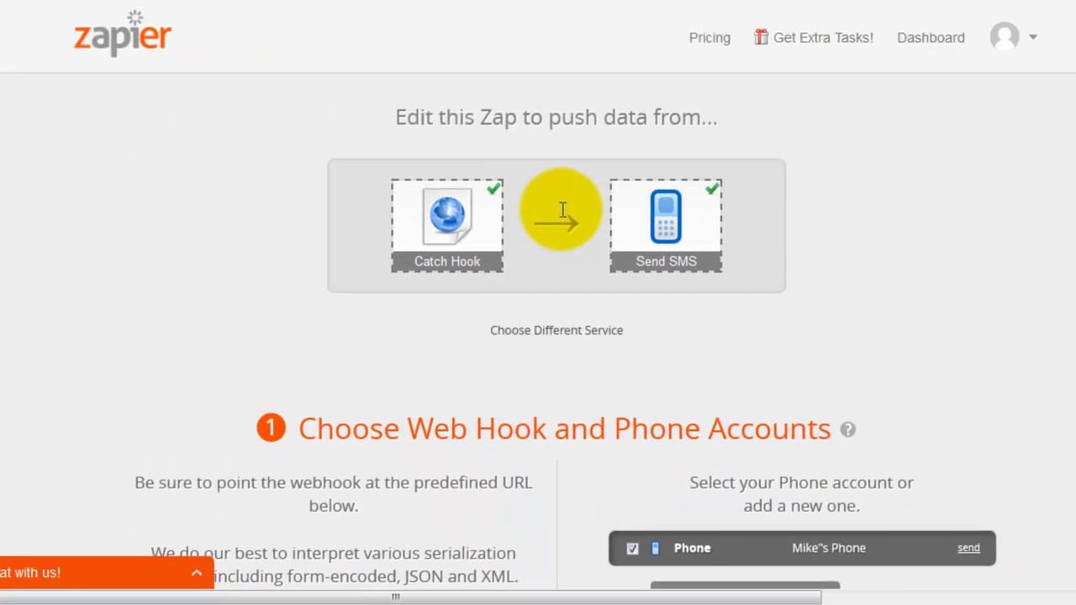
scroll("down", 3)
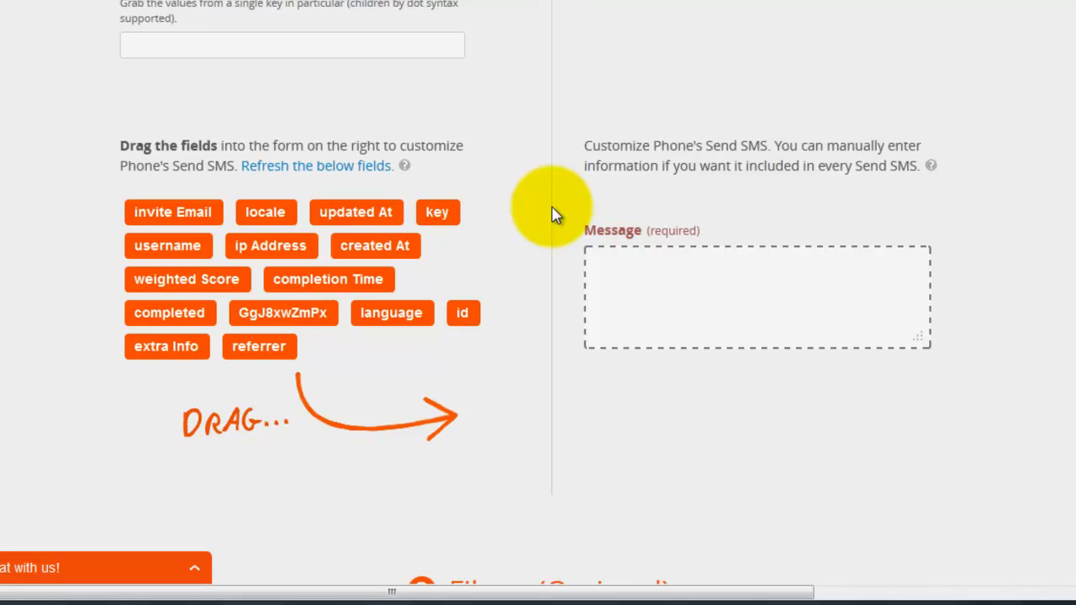
Insert the ip Address field into the SMS message and load webhook samples showing 76.218.215.50.
scroll("down", 3)
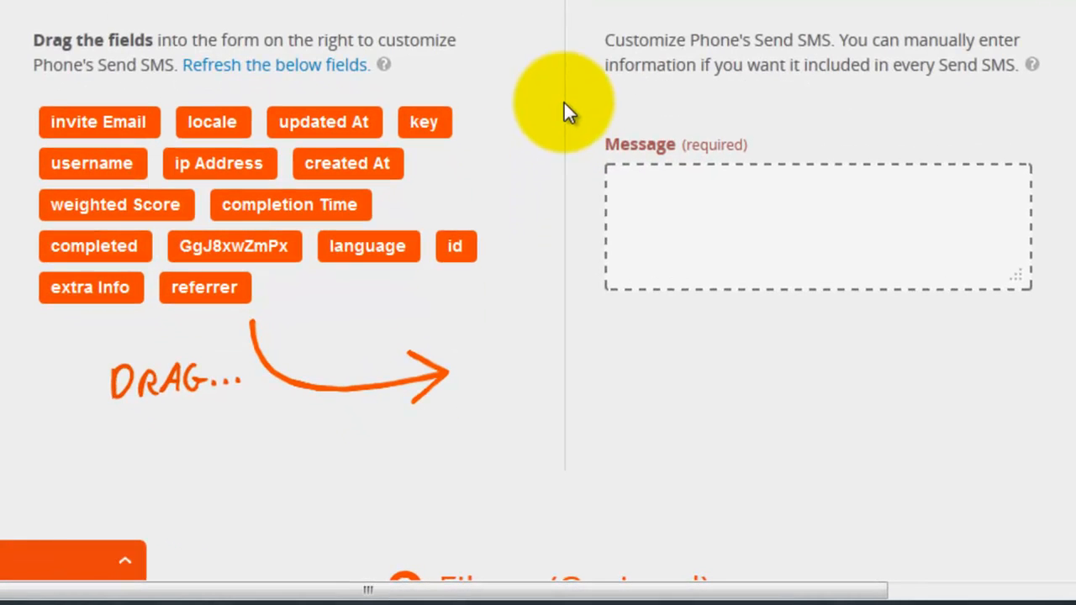
mouse_move(468, 47)
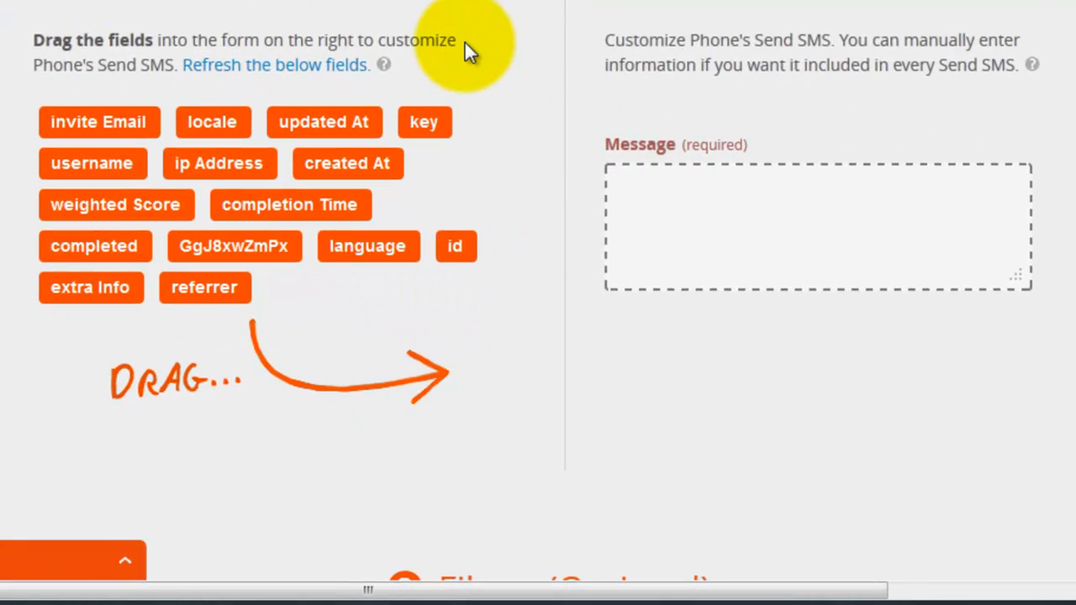
mouse_move(429, 44)
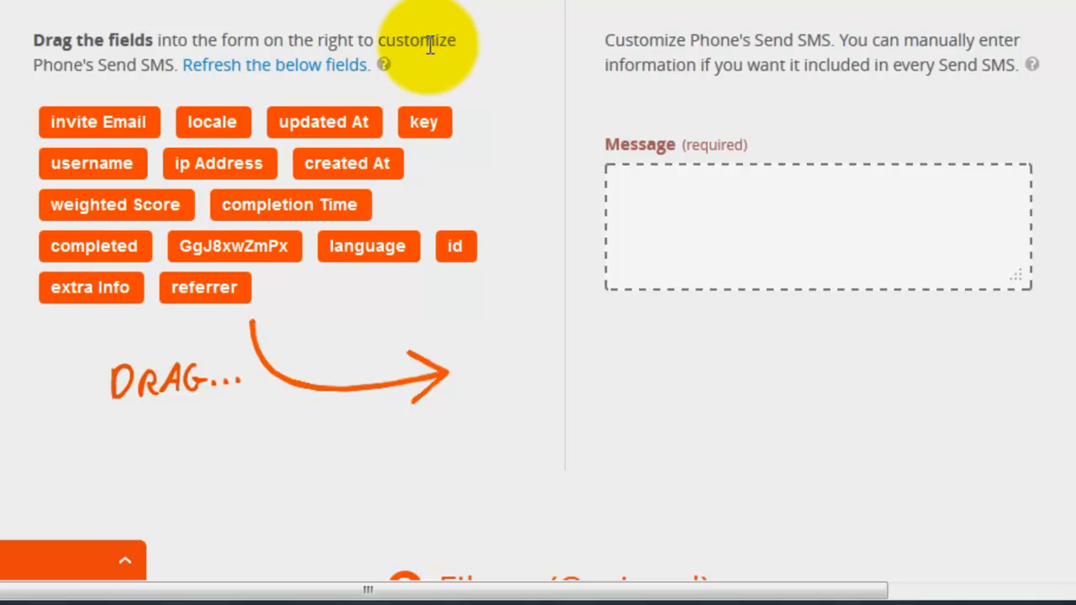
mouse_move(437, 311)
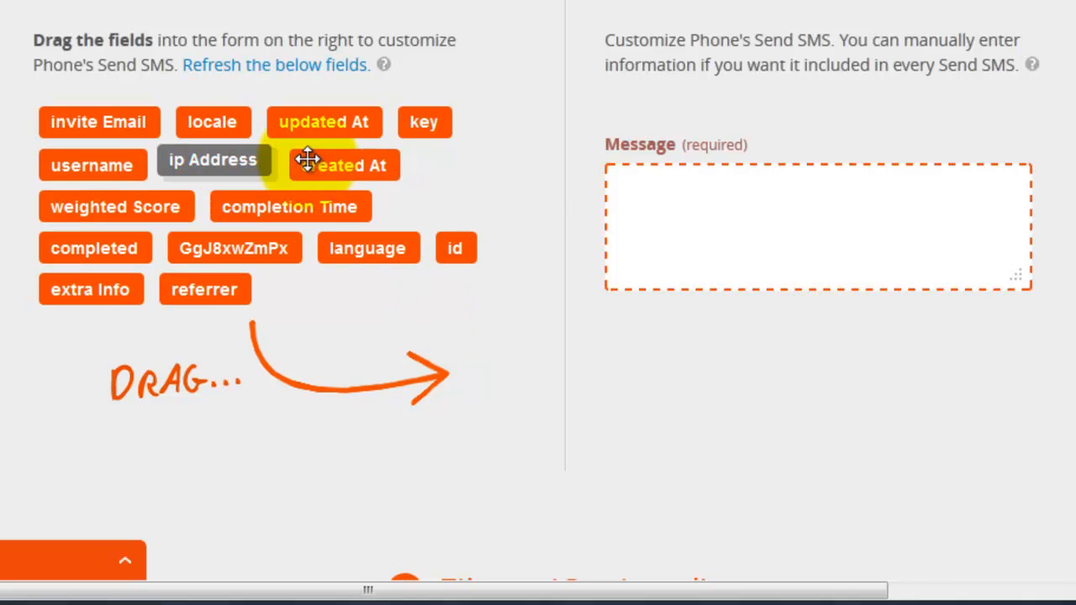
left_click_drag(212, 159, 664, 182)
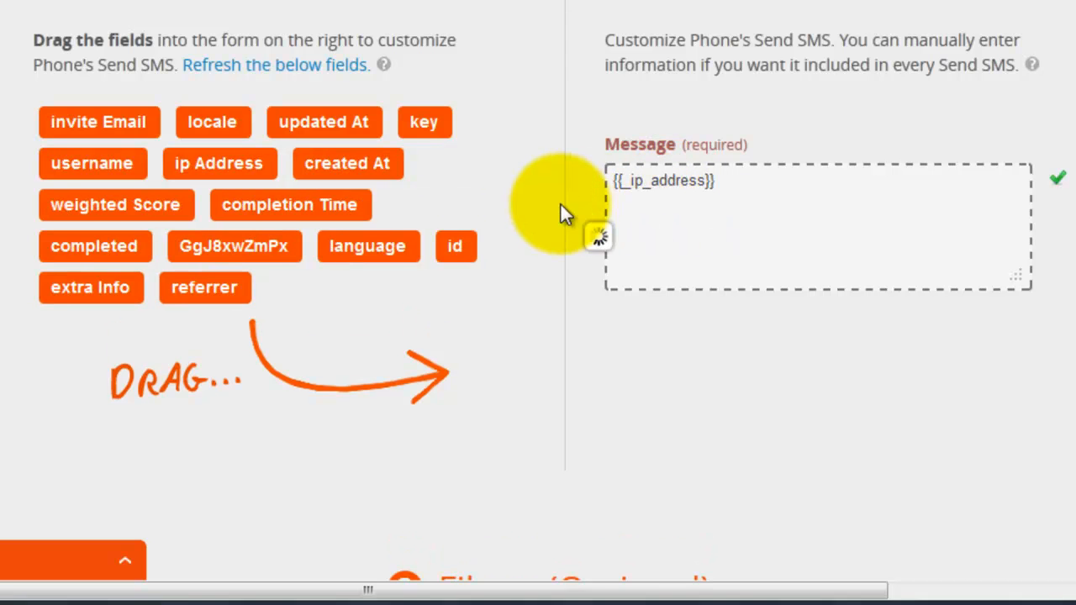
scroll("down", 3)
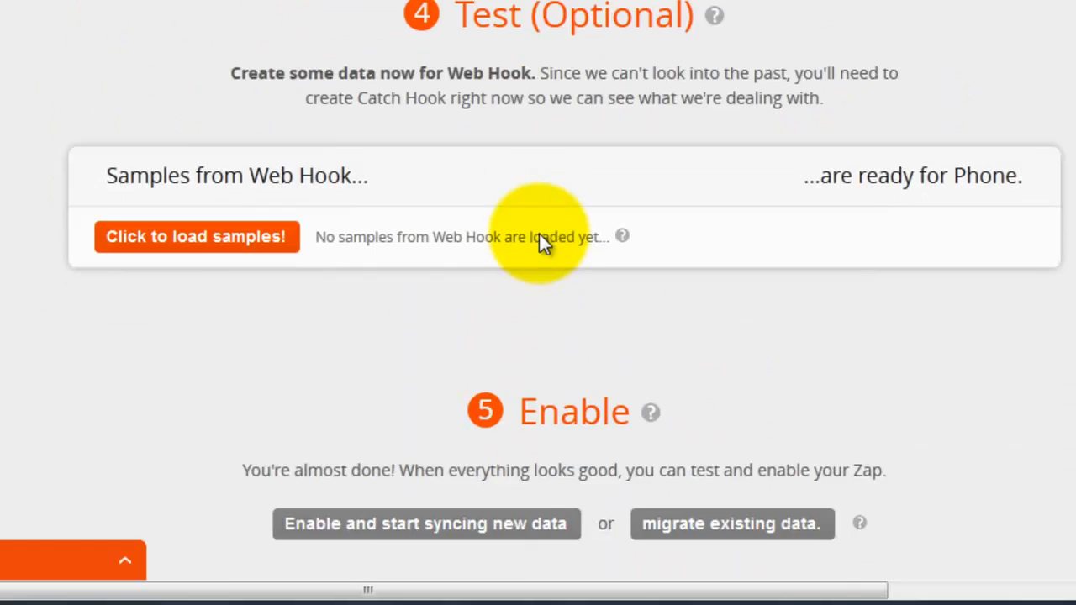
left_click(197, 235)
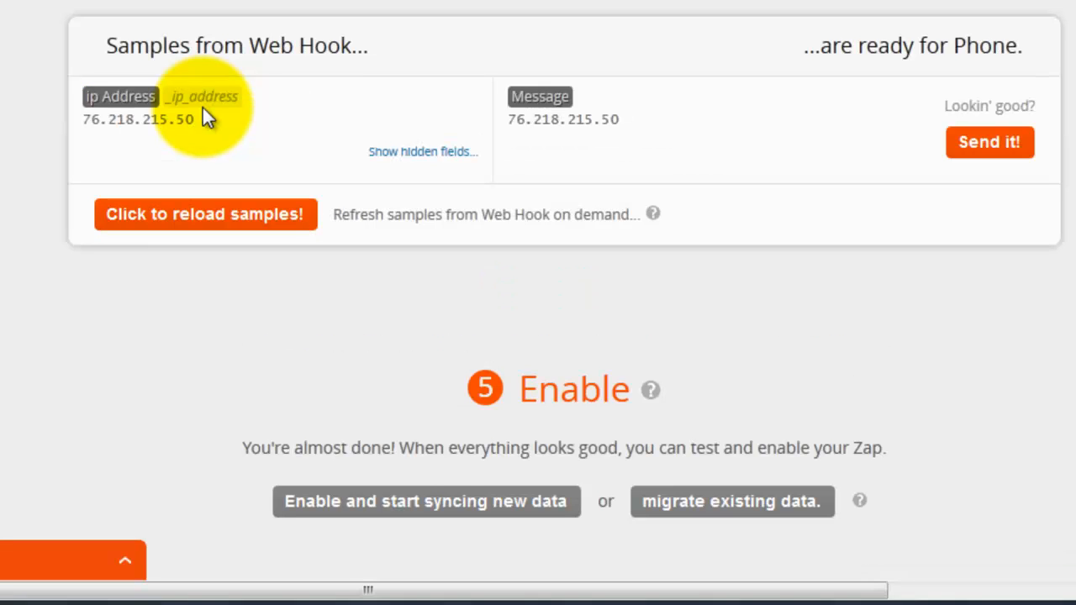
mouse_move(217, 125)
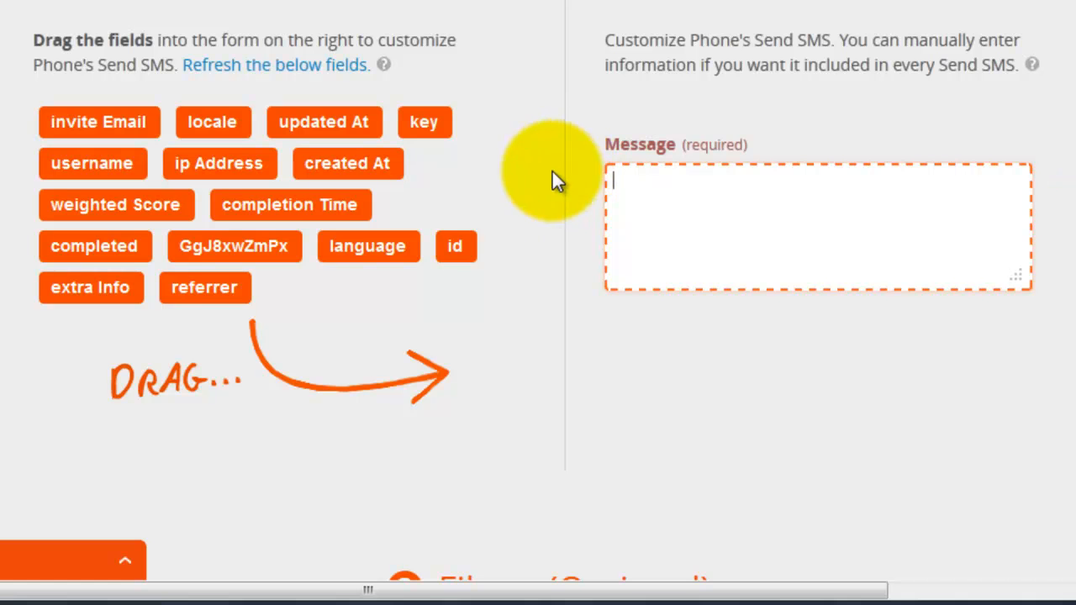
Compose the SMS message as the username field, 'ranked you a', then the weighted Score field.
scroll("down", 3)
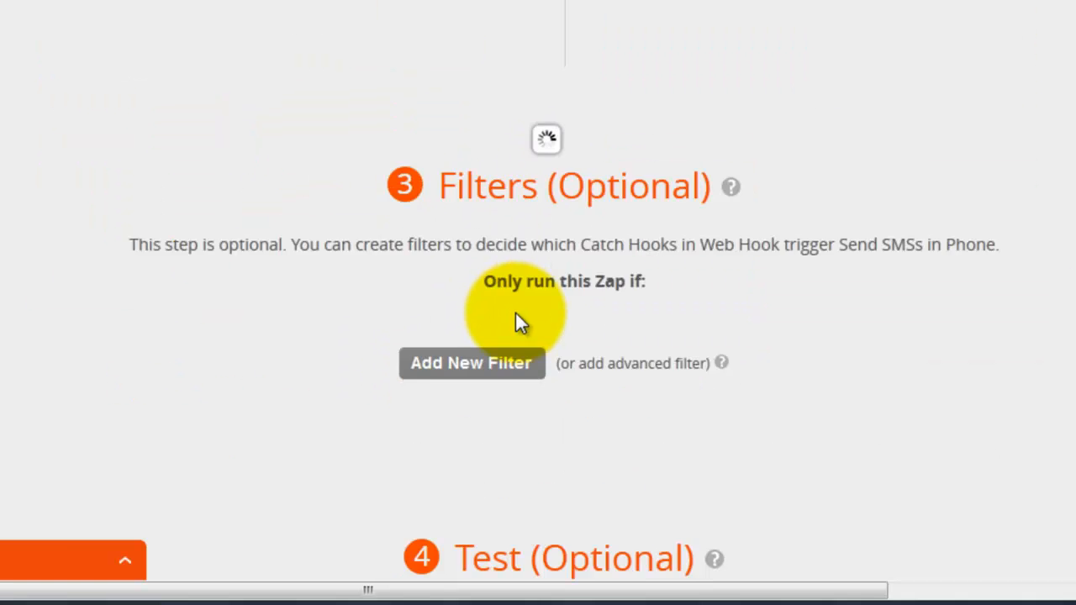
scroll("down", 3)
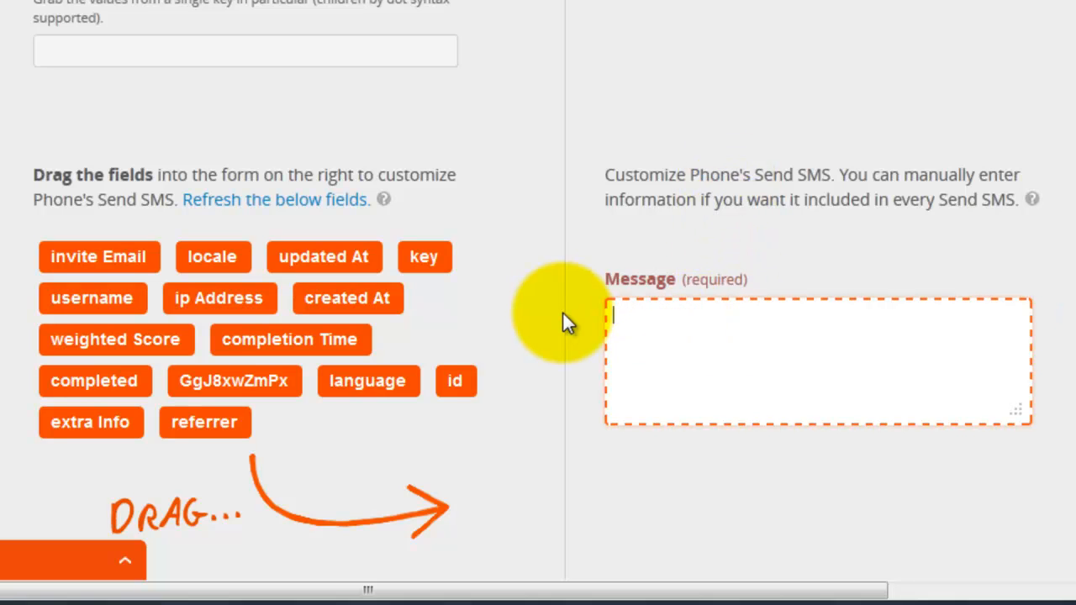
mouse_move(580, 319)
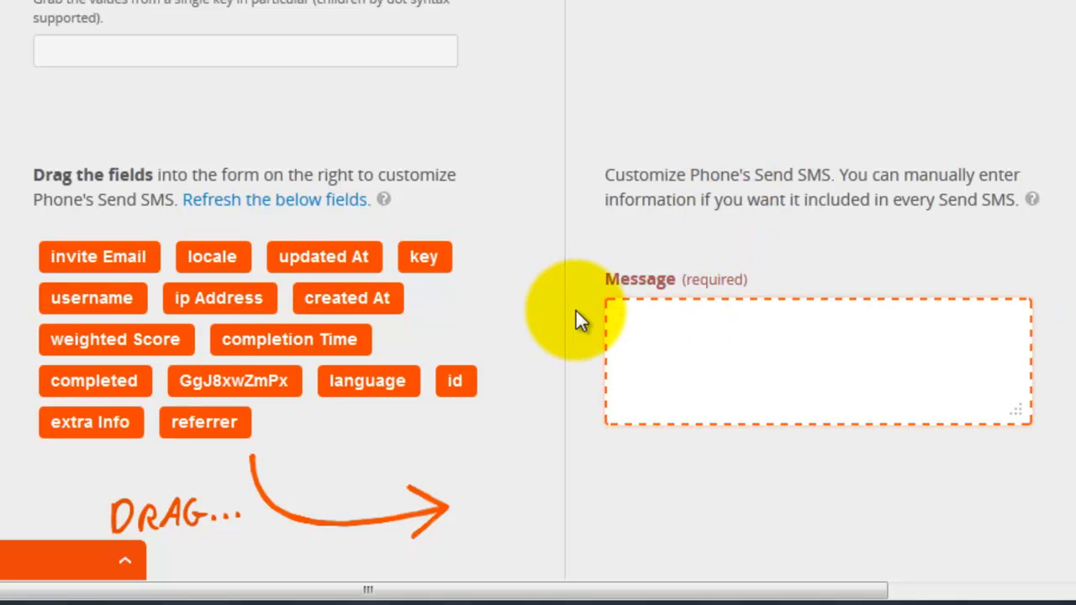
left_click_drag(91, 298, 703, 327)
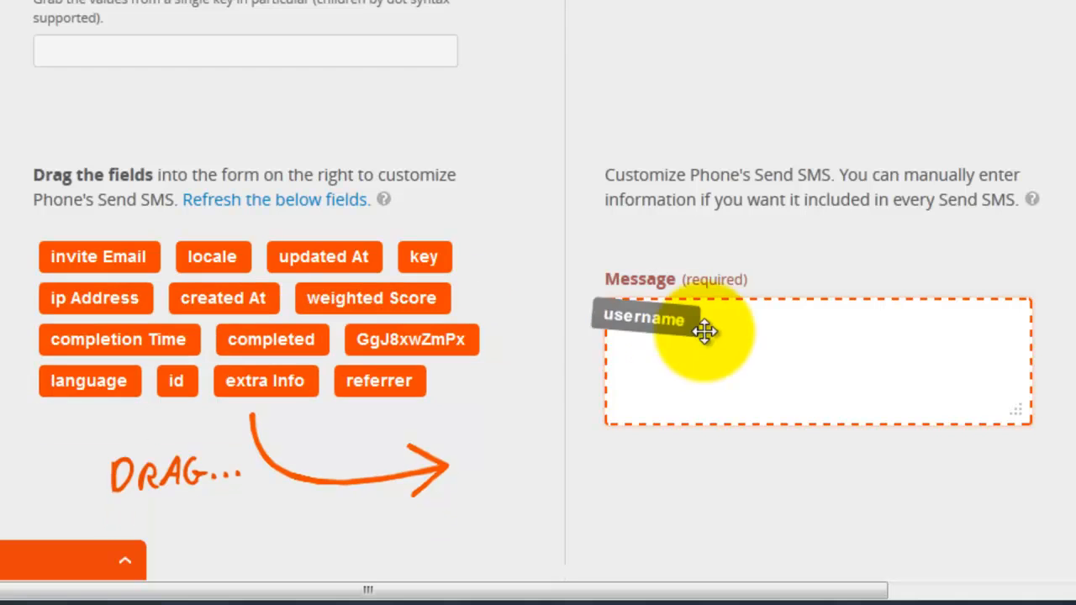
scroll("down", 3)
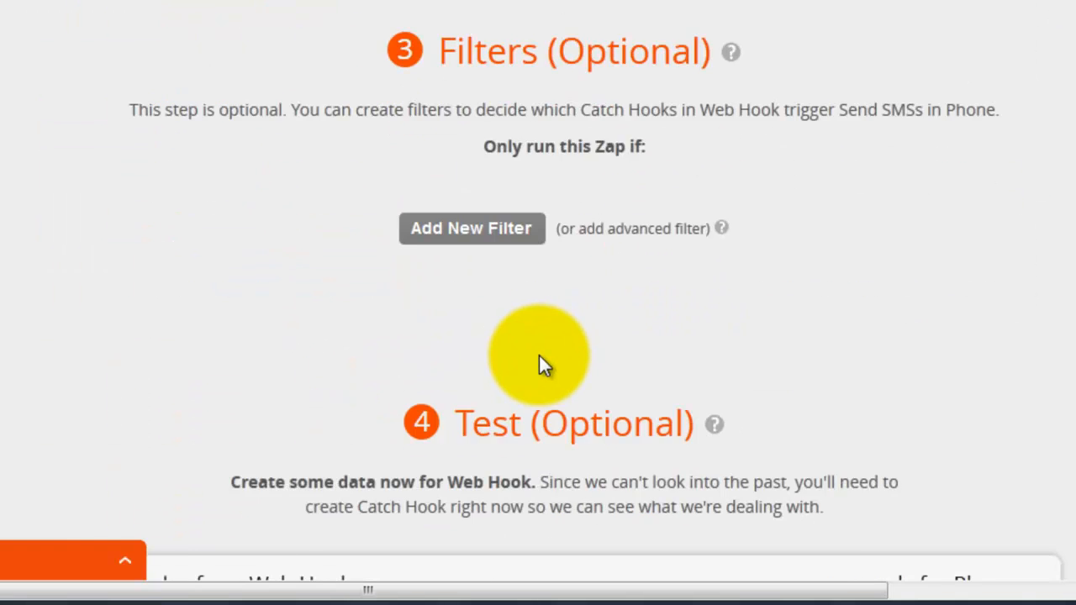
scroll("down", 3)
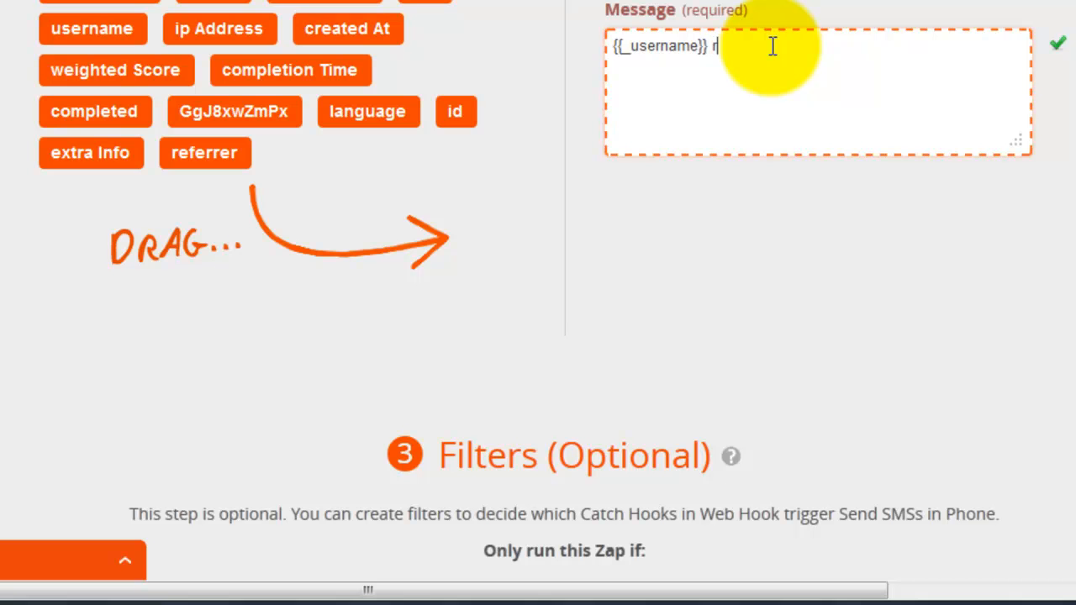
type("anked you")
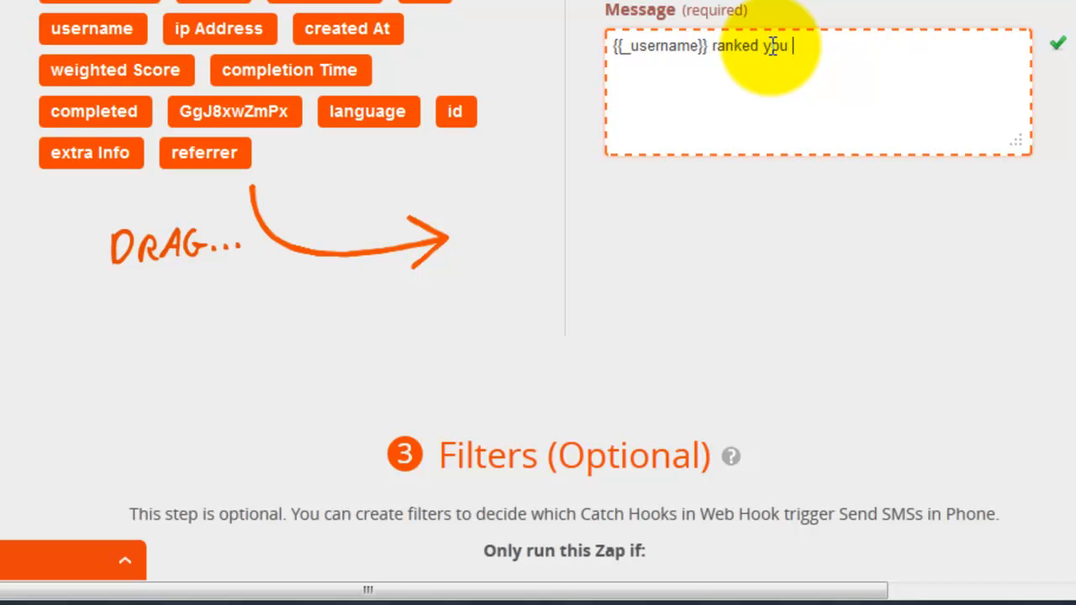
type("a")
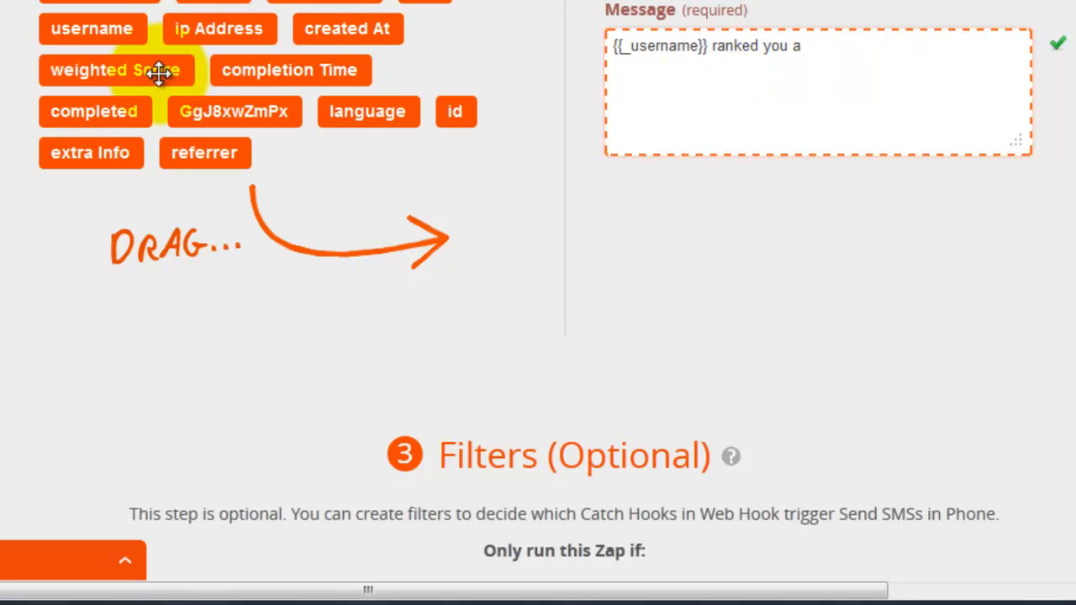
left_click_drag(114, 71, 874, 45)
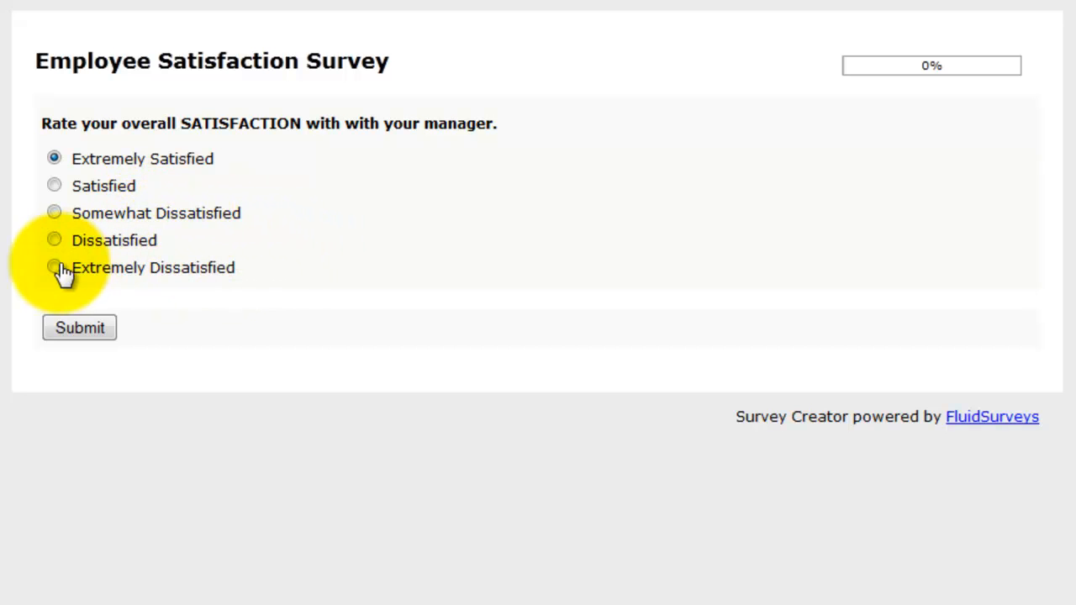
Submit a survey response rated Extremely Dissatisfied.
left_click(54, 266)
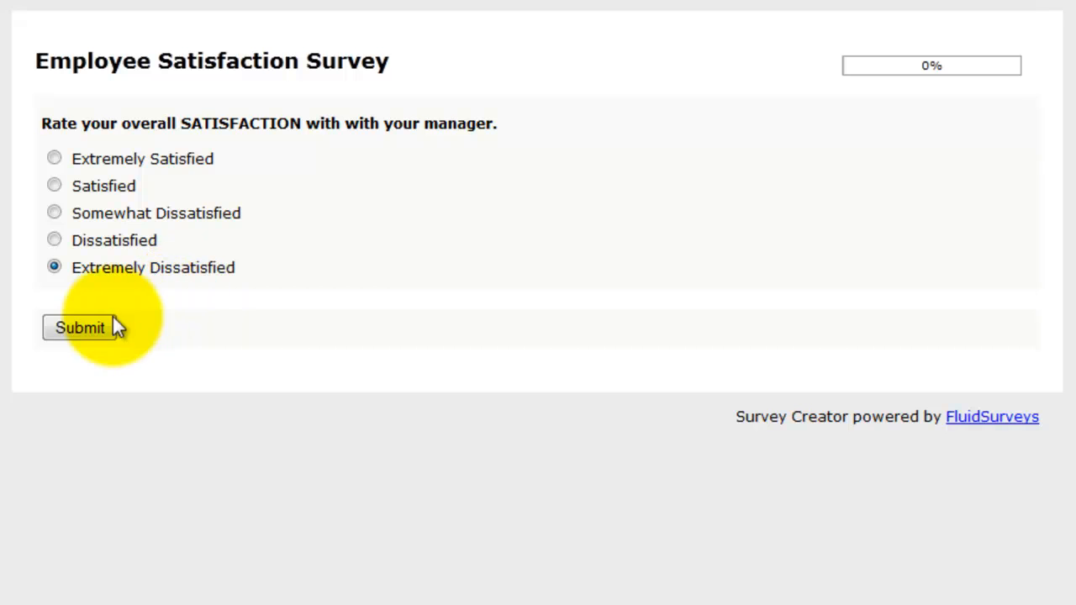
left_click(79, 328)
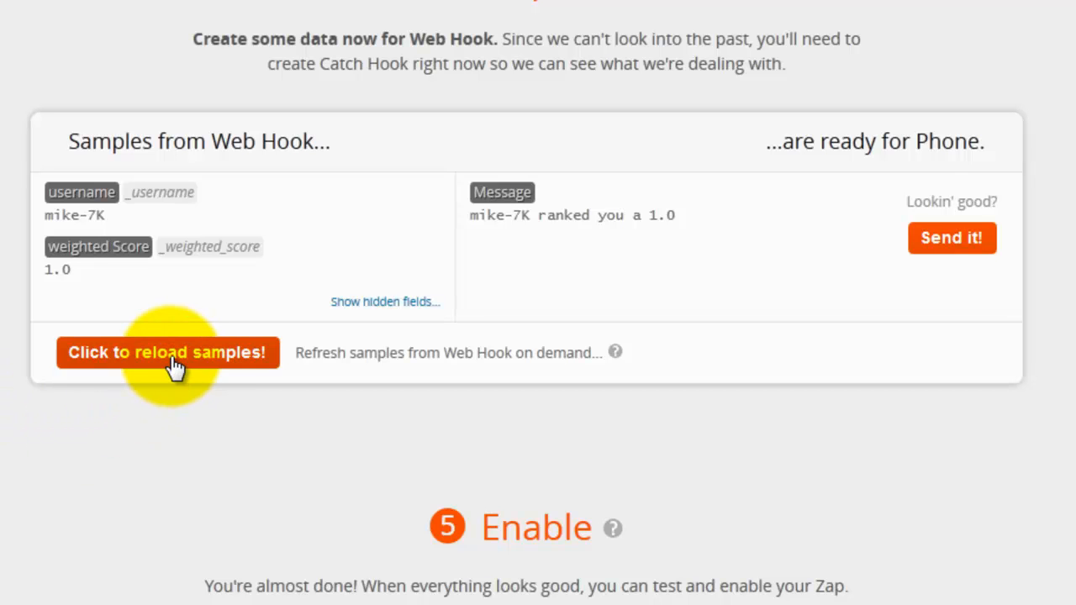
Reload samples to get the 5.0 score, then save a filter where weighted Score Contains 5.
left_click(168, 353)
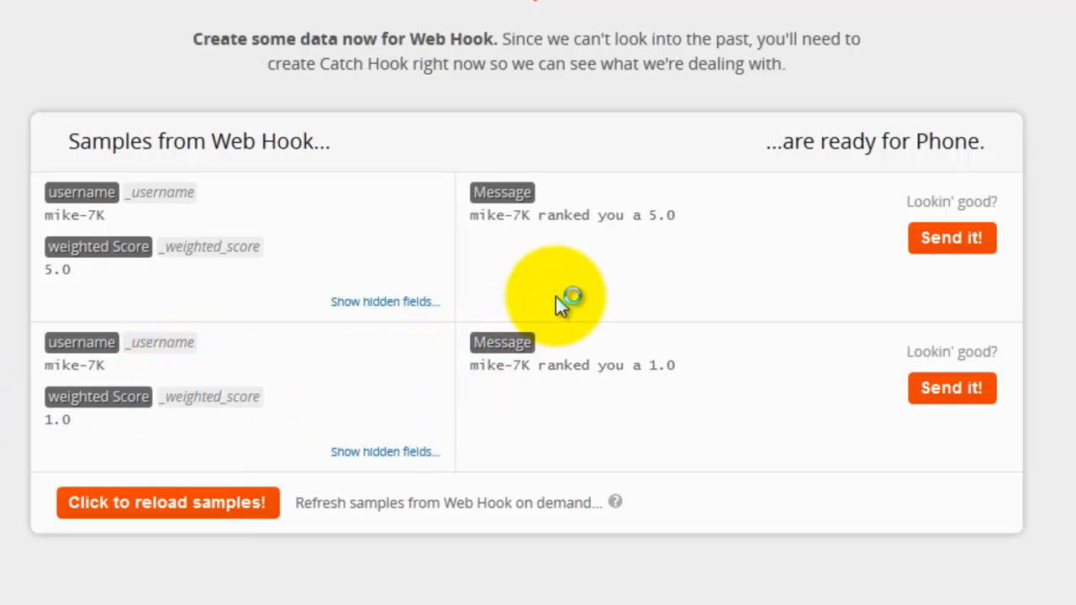
mouse_move(673, 239)
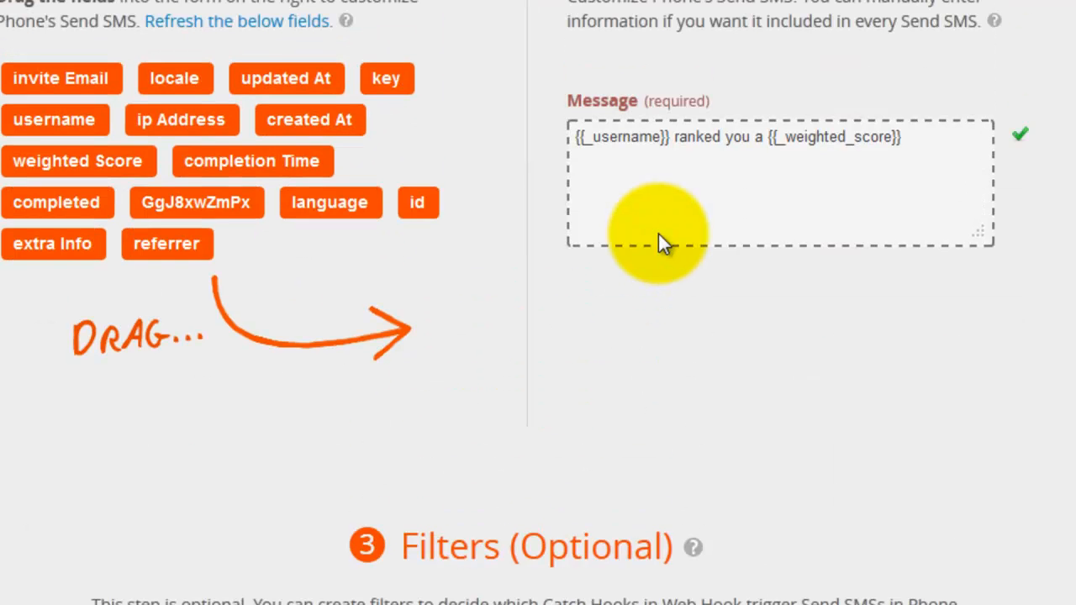
scroll("down", 3)
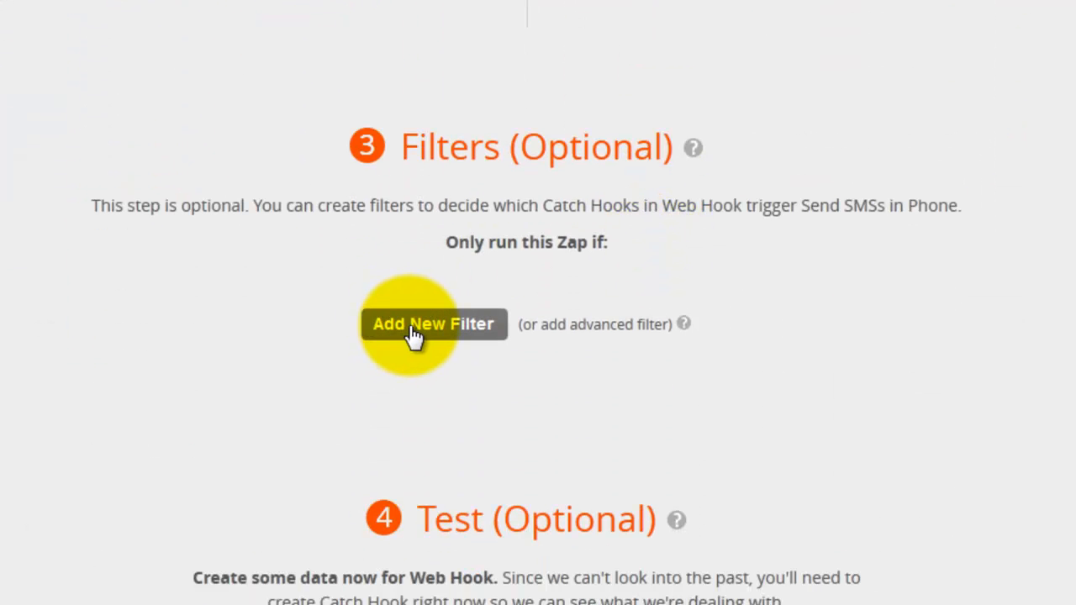
left_click(434, 324)
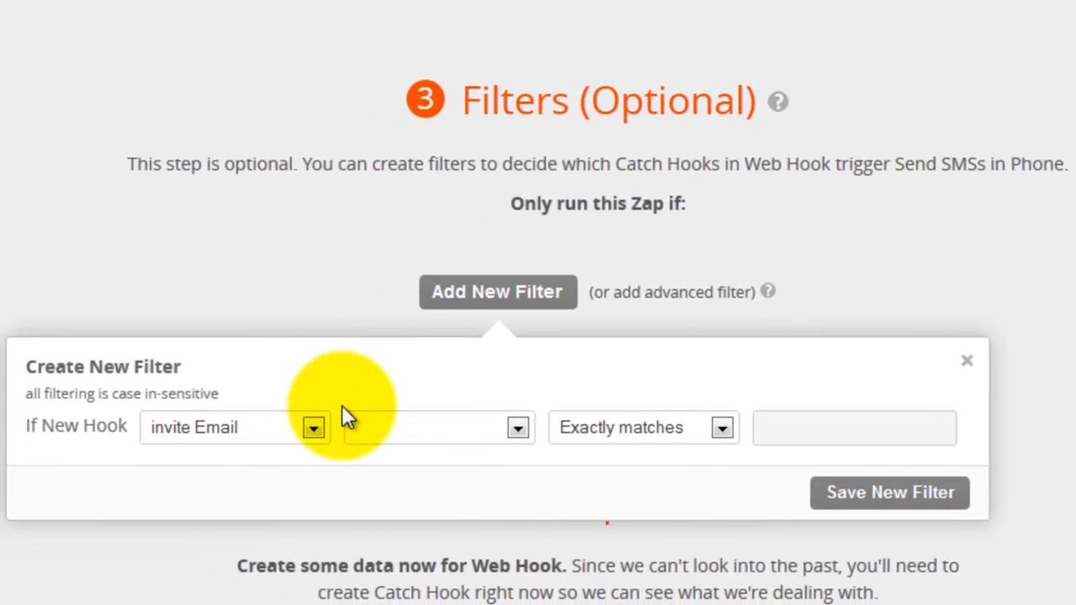
left_click(313, 427)
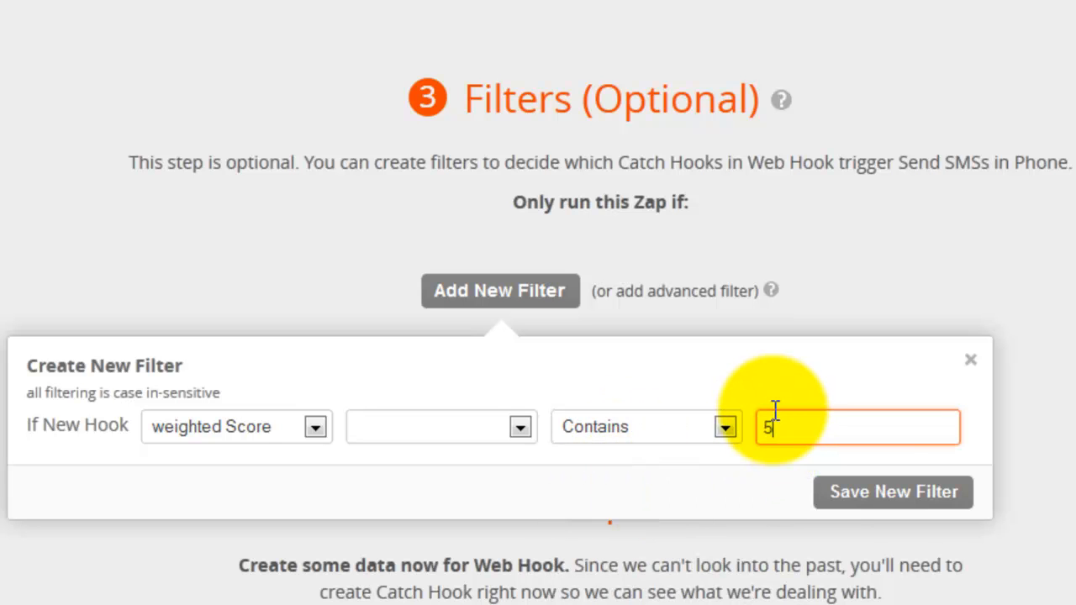
left_click(893, 491)
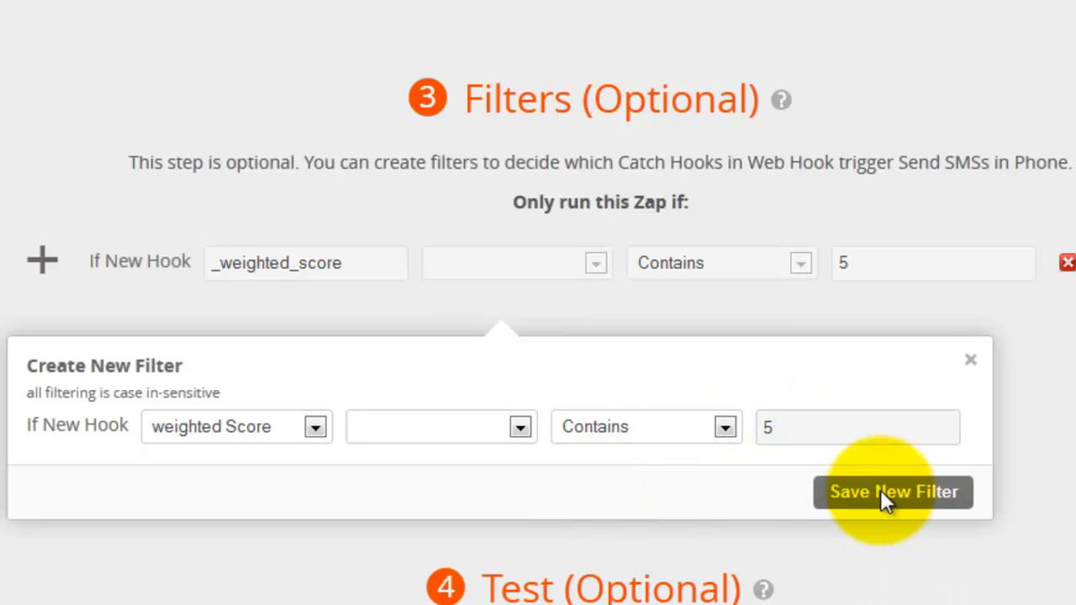
left_click(893, 491)
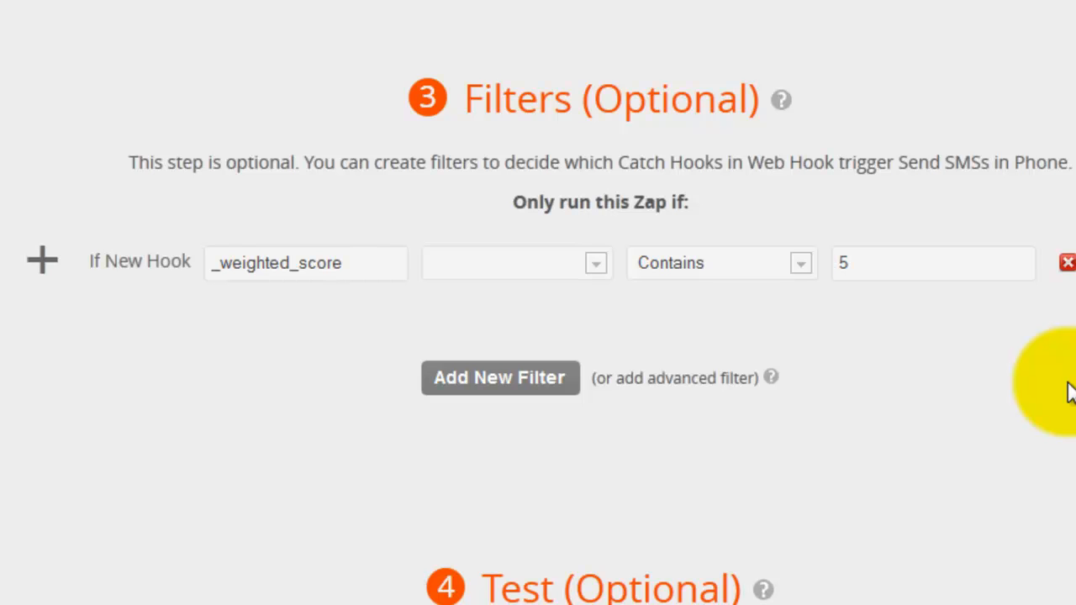
Load the webhook sample responses and send the test SMS for the 1.0-score sample.
scroll("down", 3)
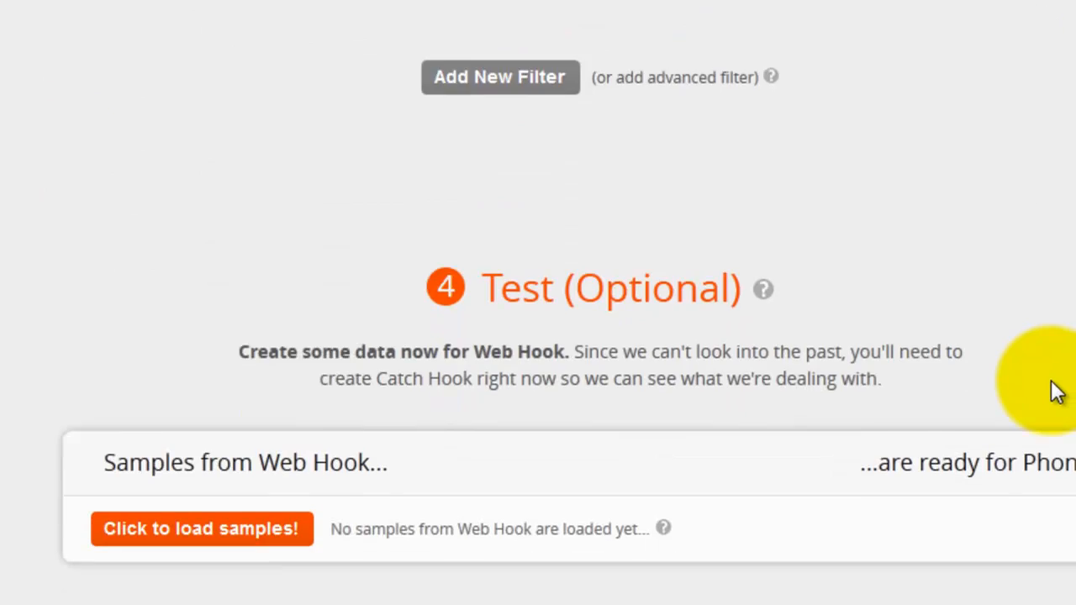
left_click(201, 528)
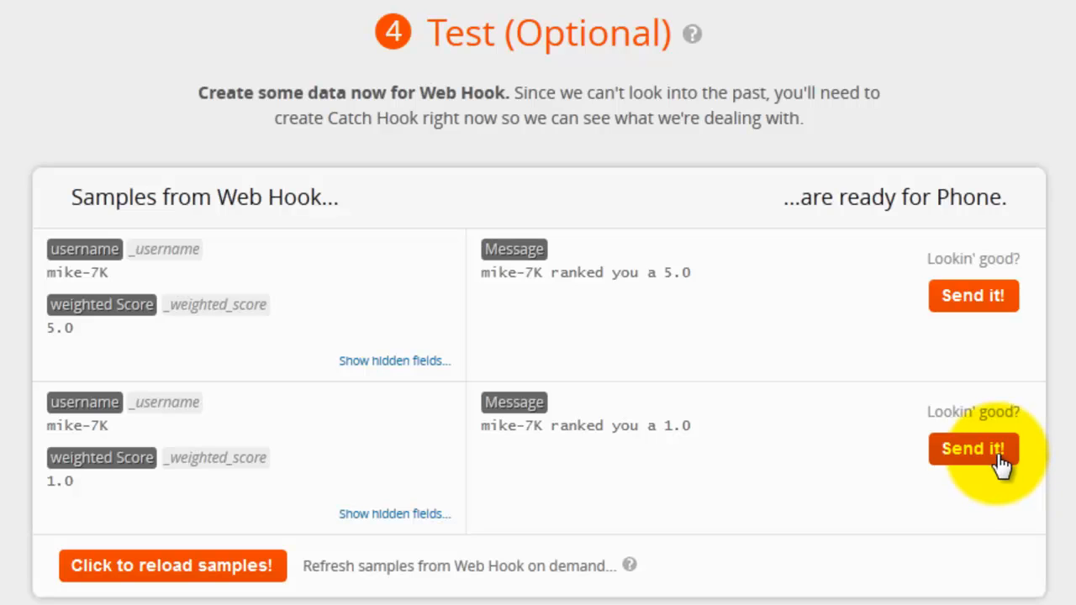
left_click(972, 447)
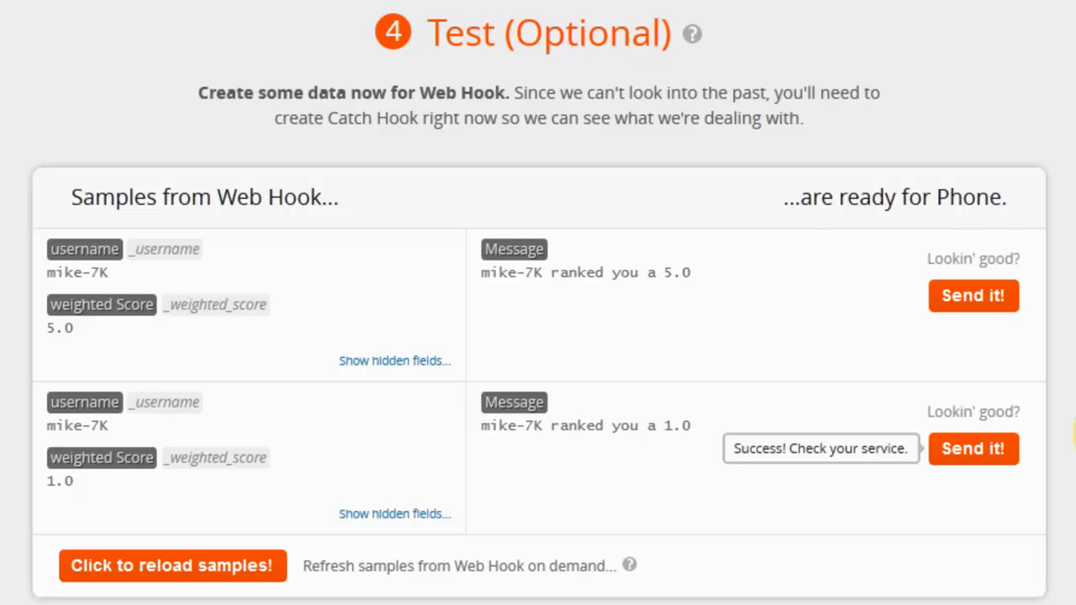
scroll("down", 3)
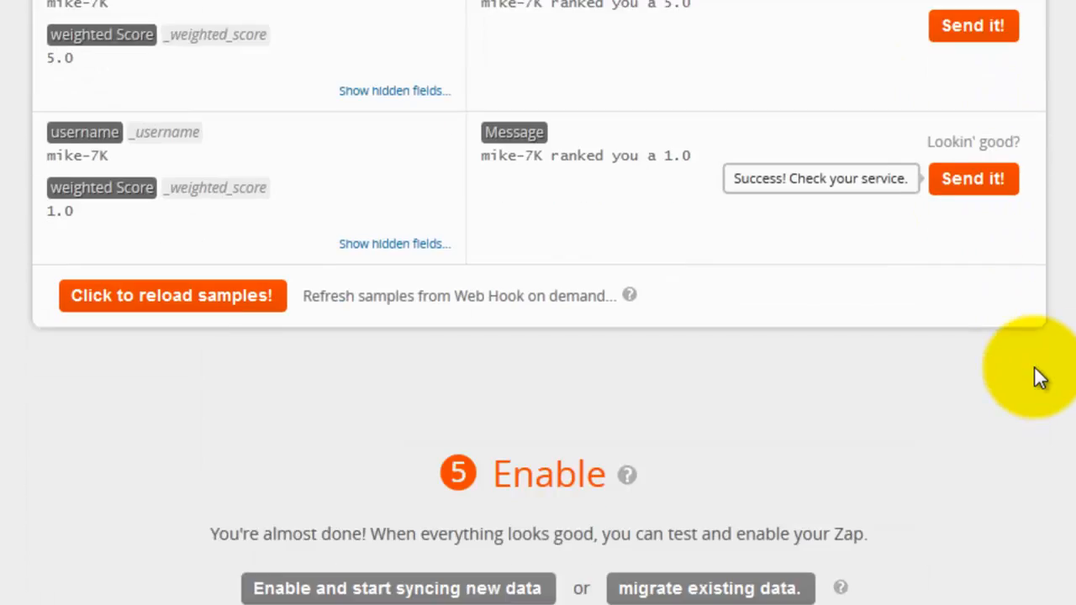
scroll("down", 3)
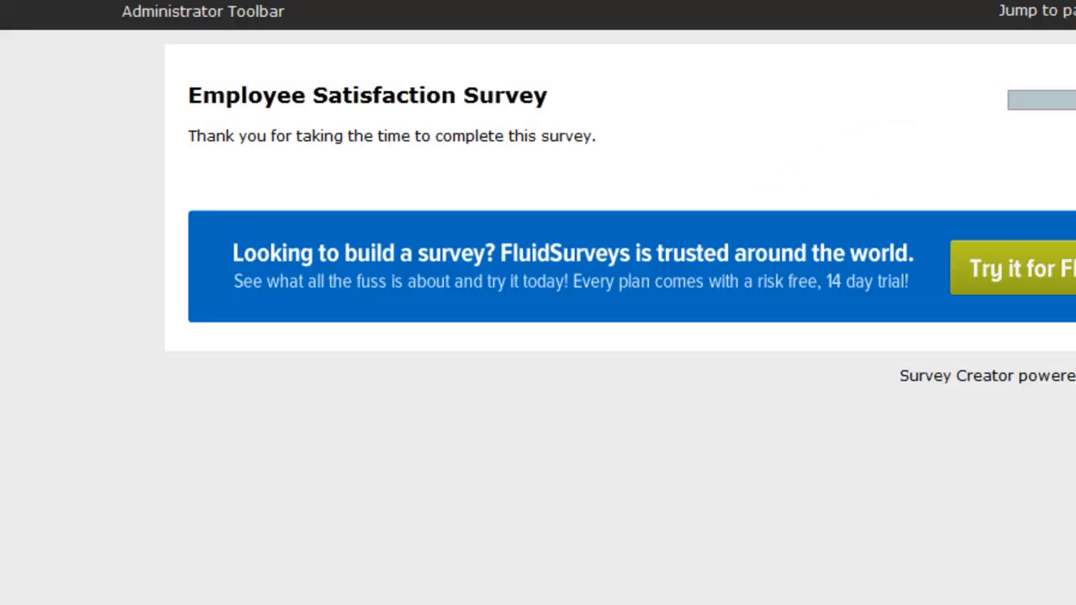
mouse_move(26, 7)
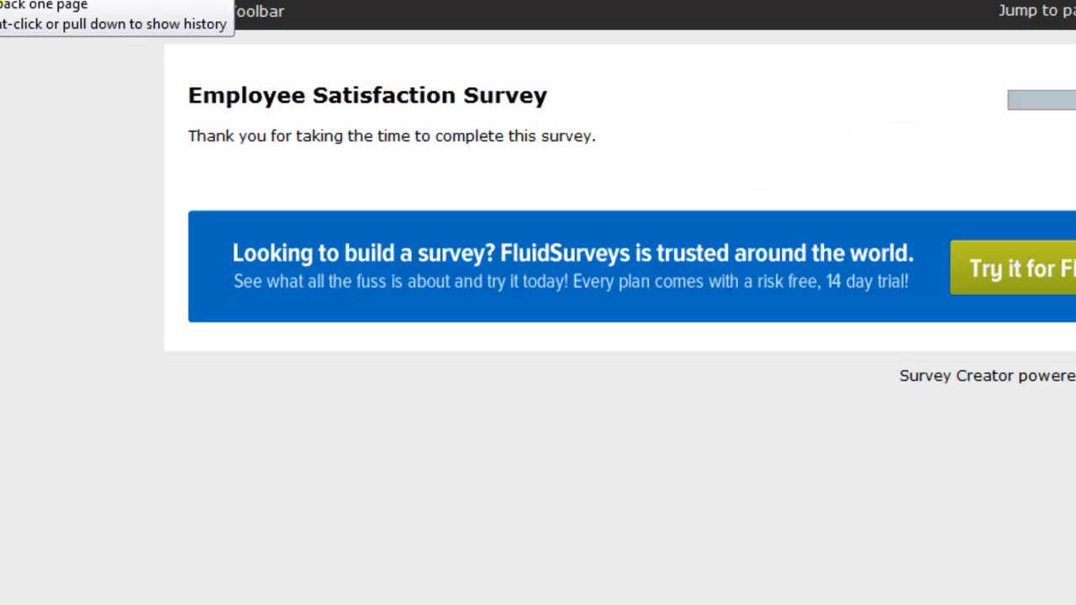
Return to the survey form and submit a Satisfied response.
left_click(209, 303)
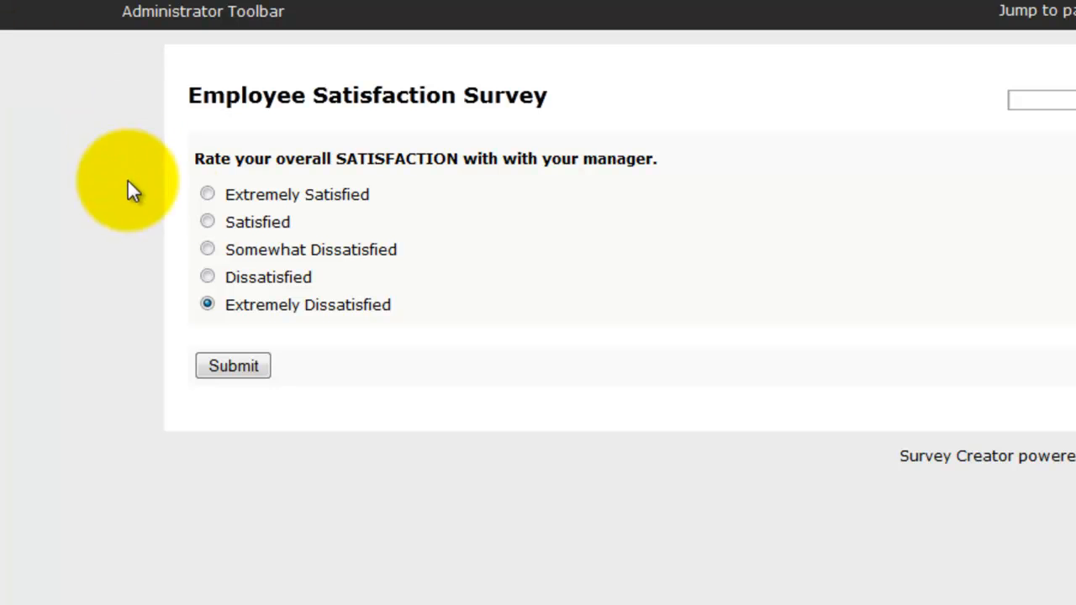
left_click(209, 222)
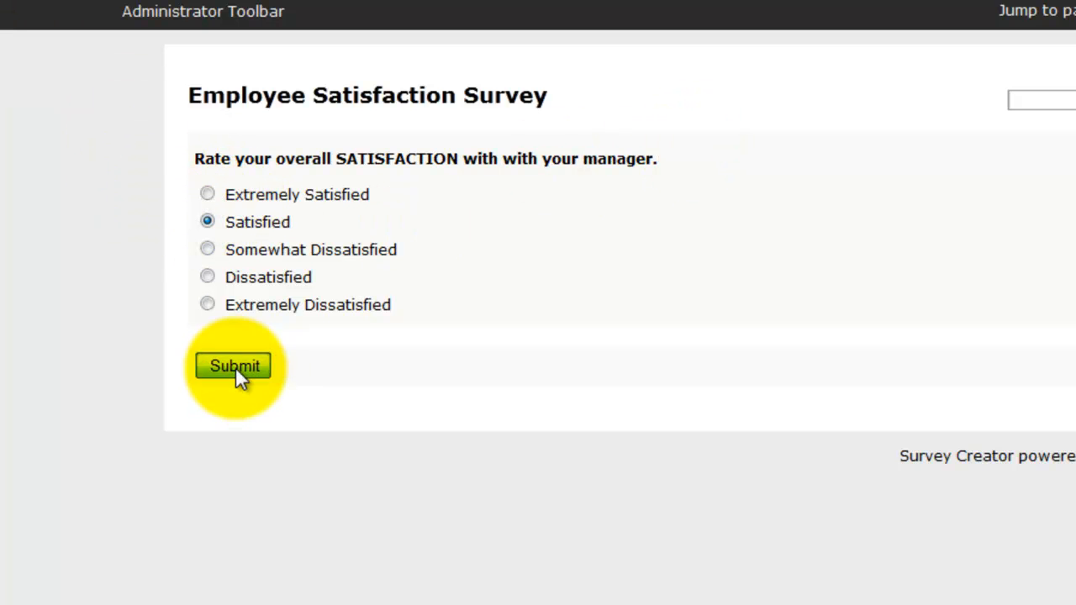
left_click(234, 367)
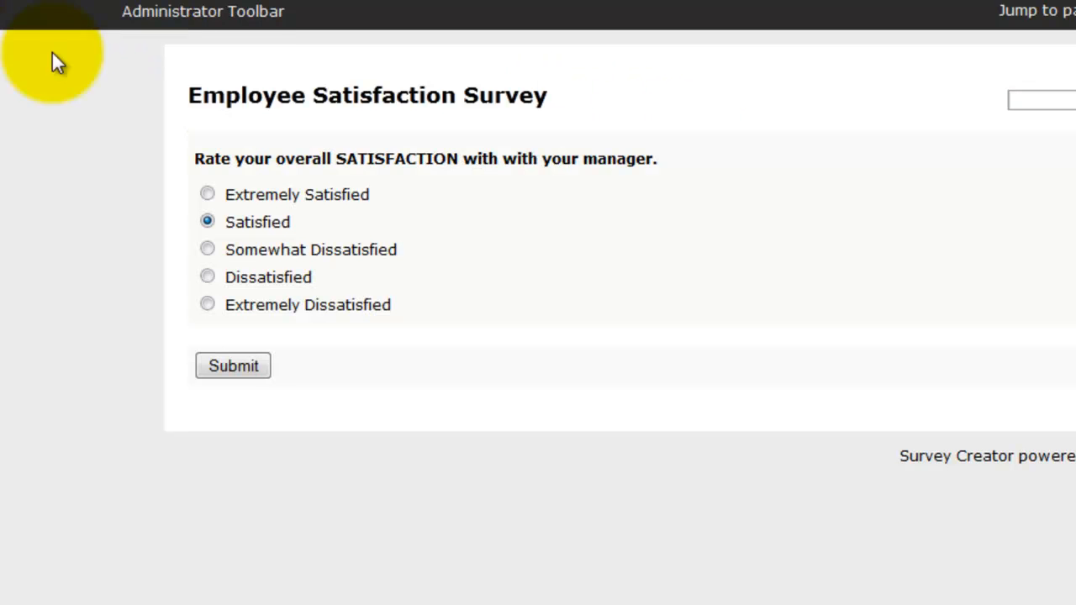
Submit further responses rated Somewhat Dissatisfied and Extremely Dissatisfied.
left_click(208, 249)
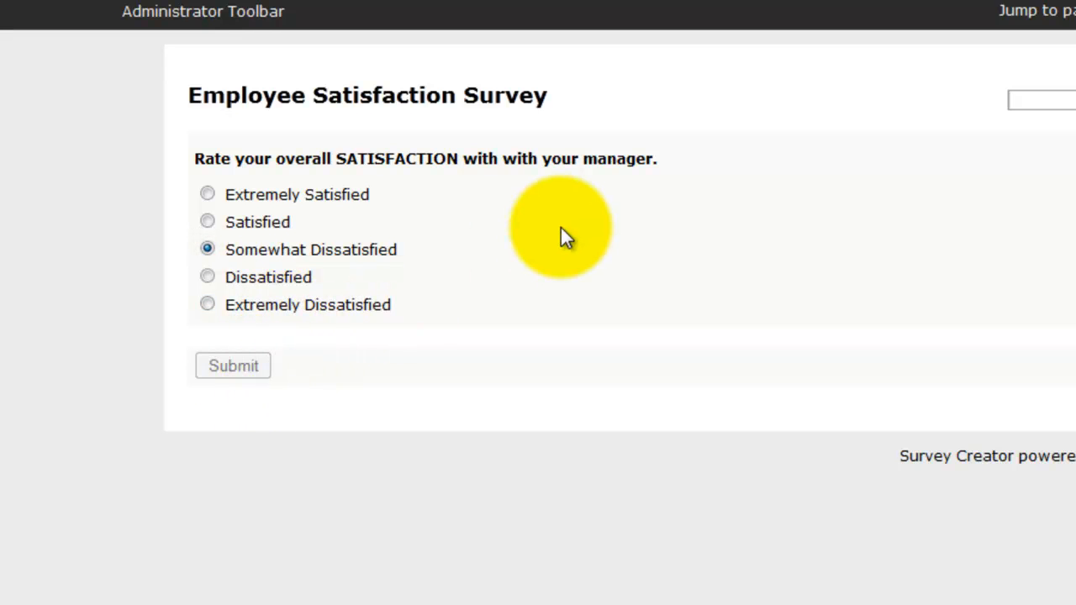
left_click(232, 365)
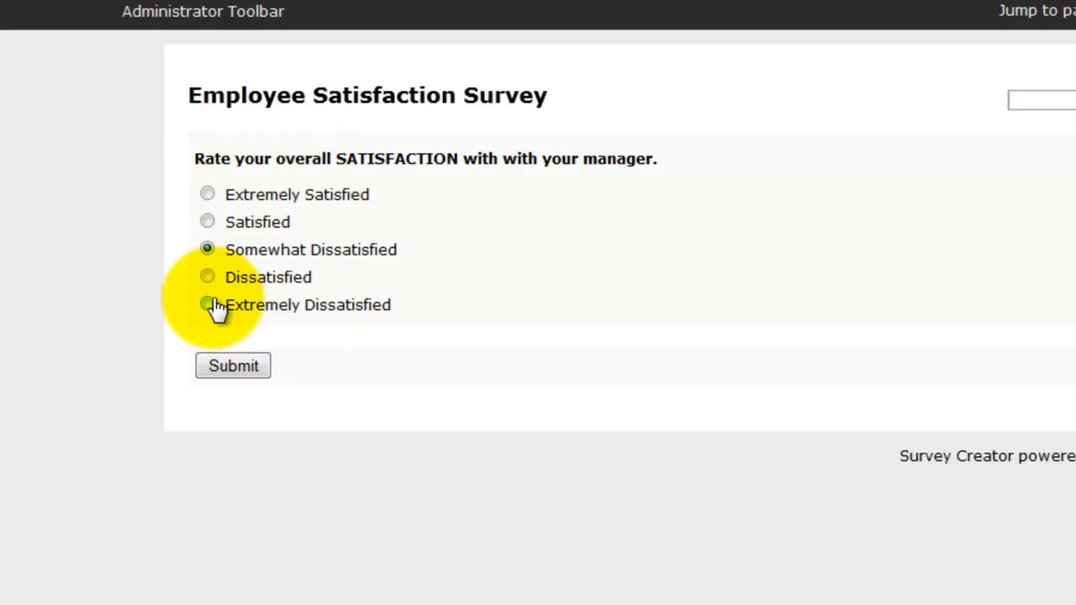
left_click(207, 304)
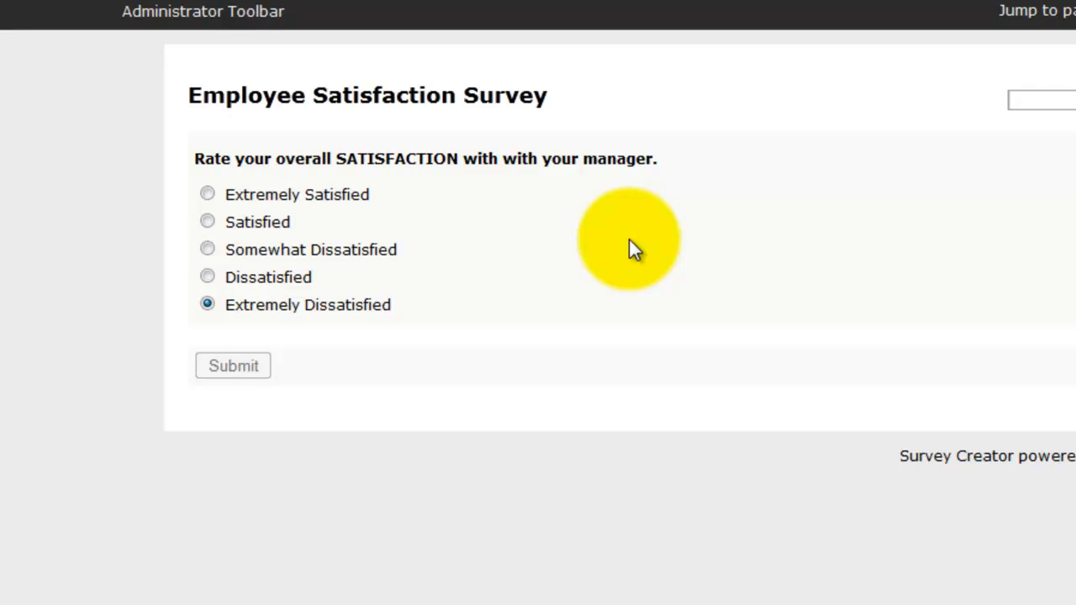
left_click(232, 364)
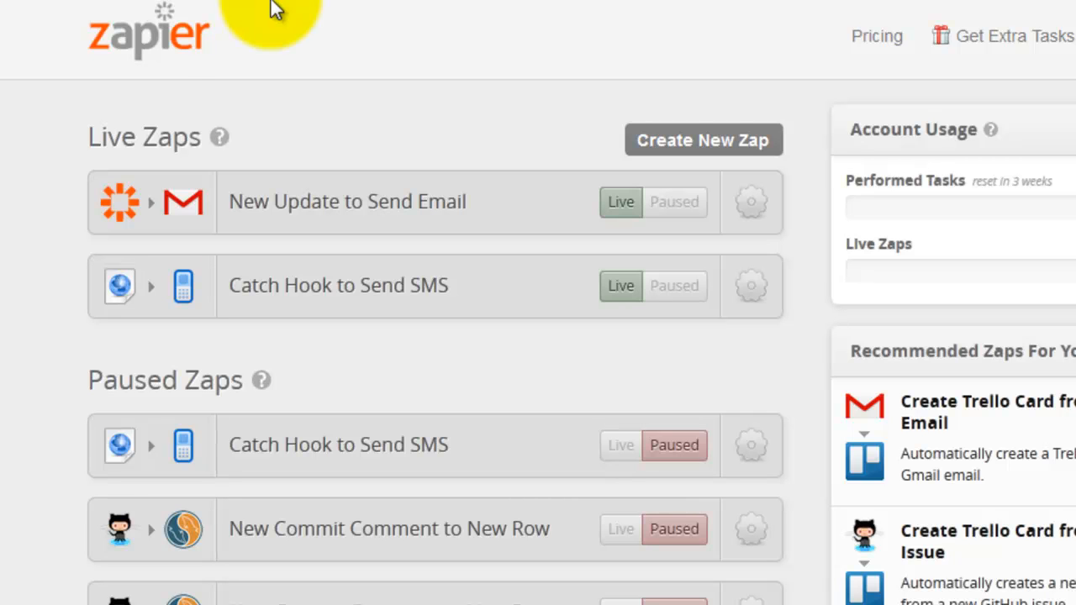
mouse_move(328, 42)
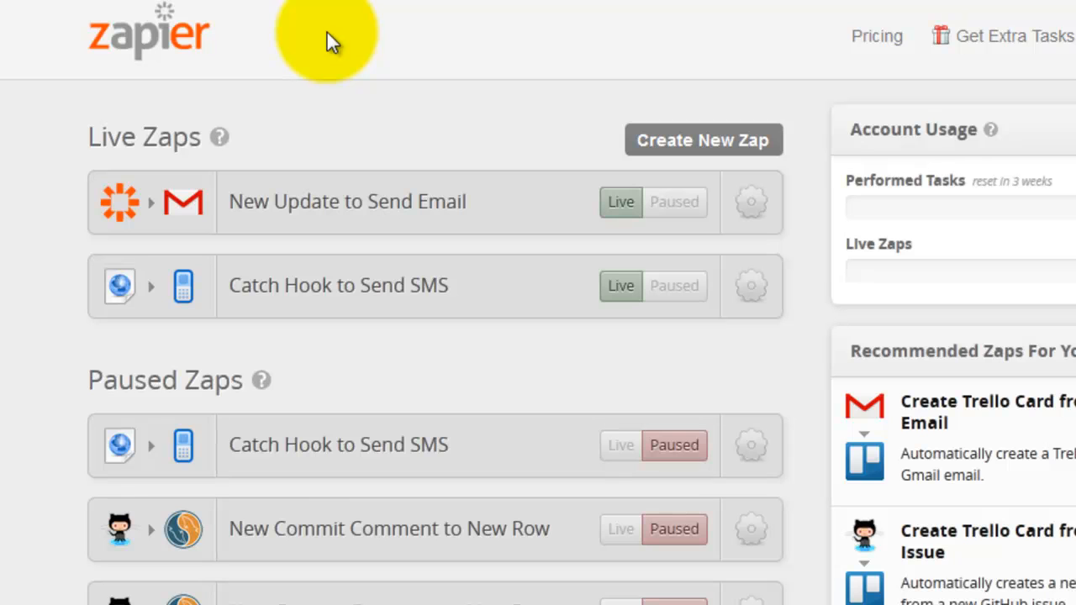